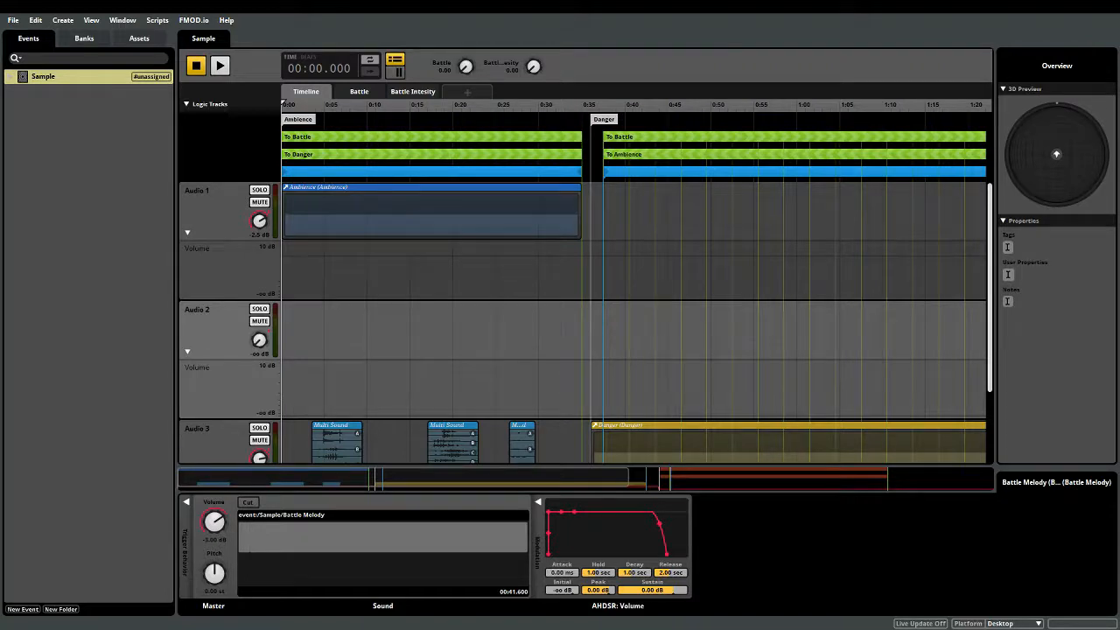
pyautogui.moveTo(617, 186)
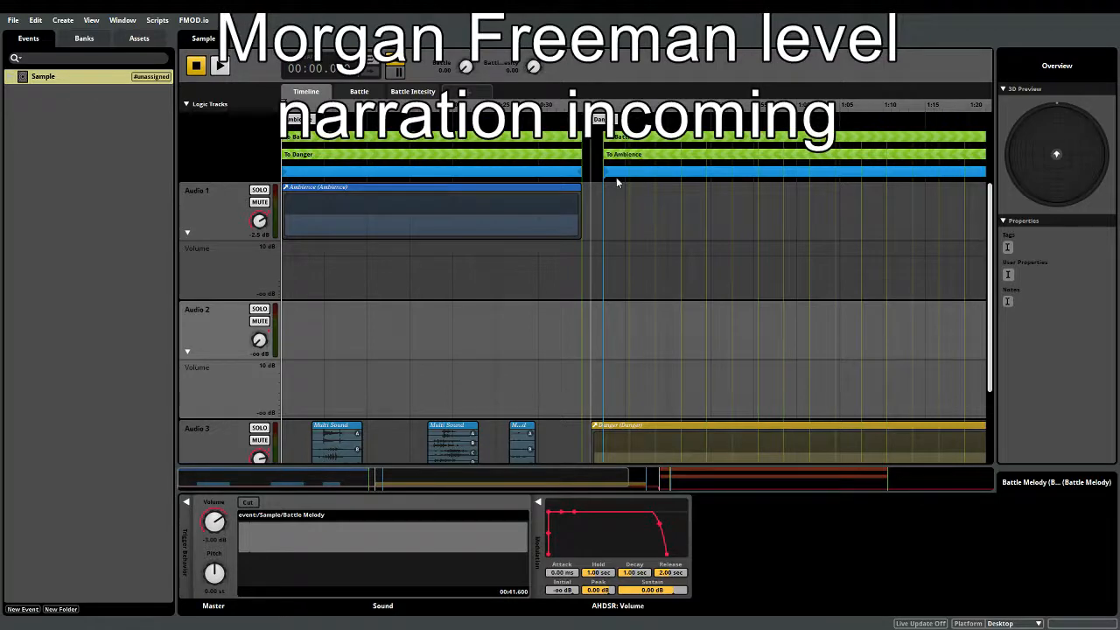
# Play the Sample event from the start and listen through its Ambience section.
pyautogui.click(221, 66)
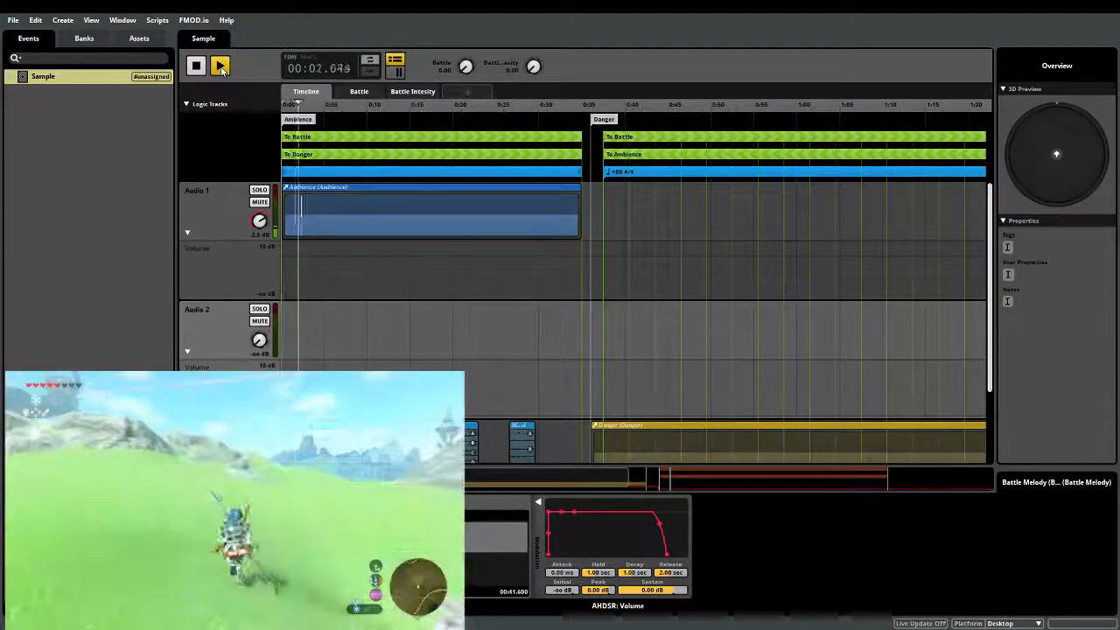
pyautogui.click(220, 66)
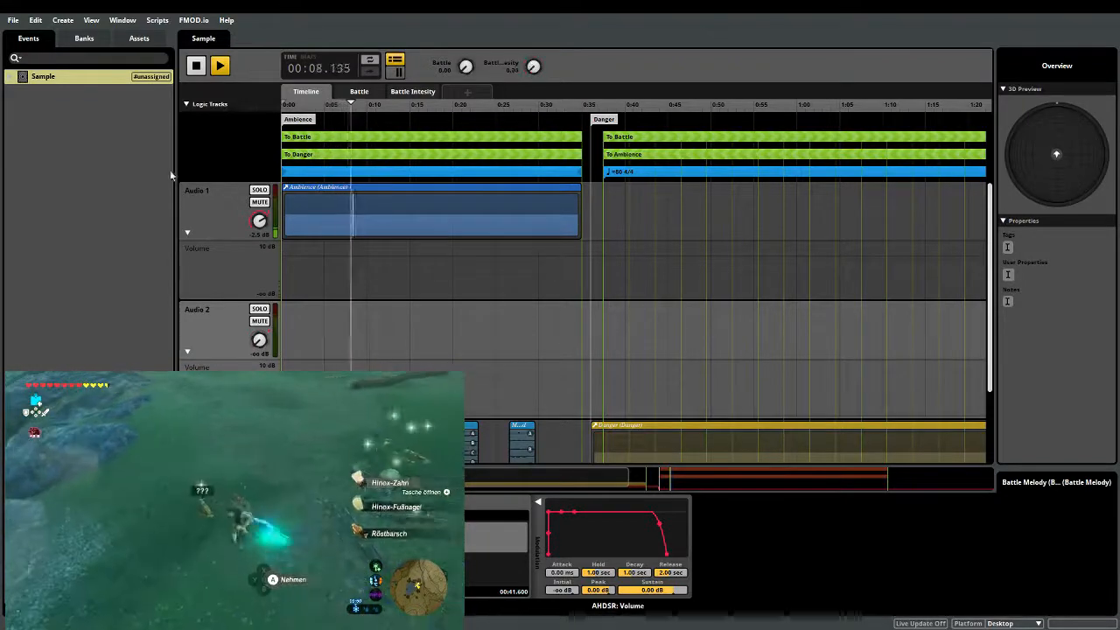
pyautogui.click(219, 64)
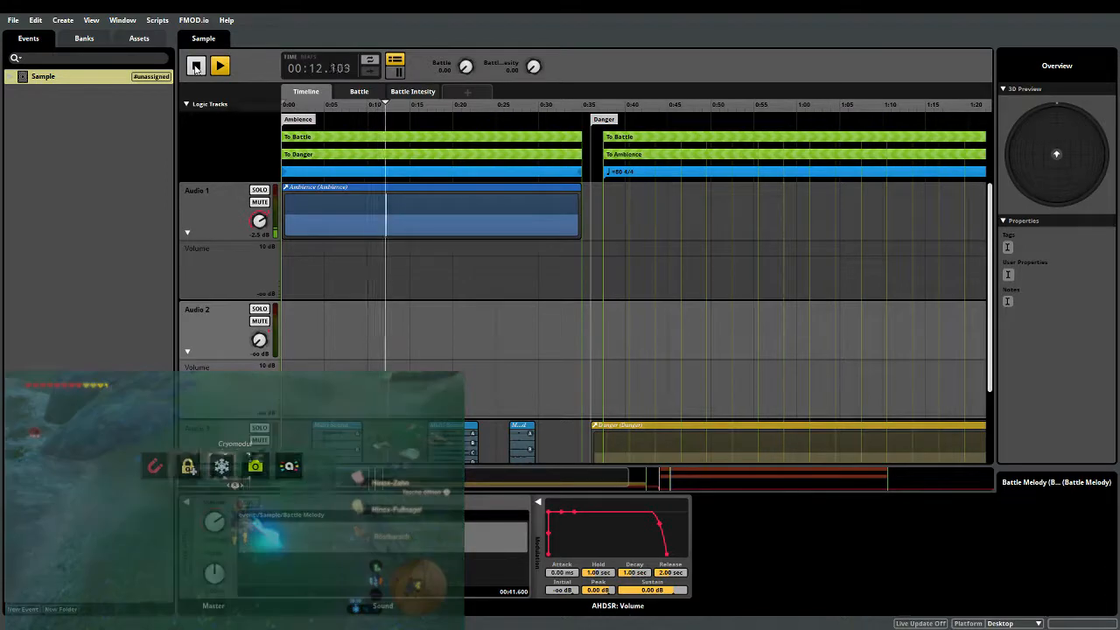
# Stop and restart playback, then select Audio 3's middle Multi Sound with five piano clips.
pyautogui.click(196, 65)
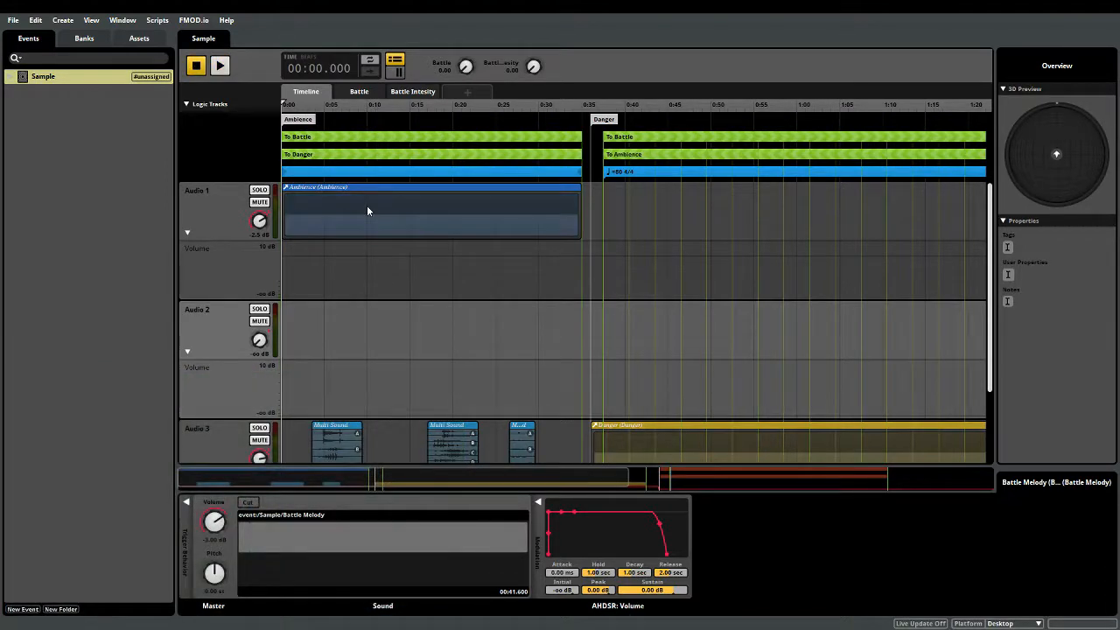
pyautogui.moveTo(363, 206)
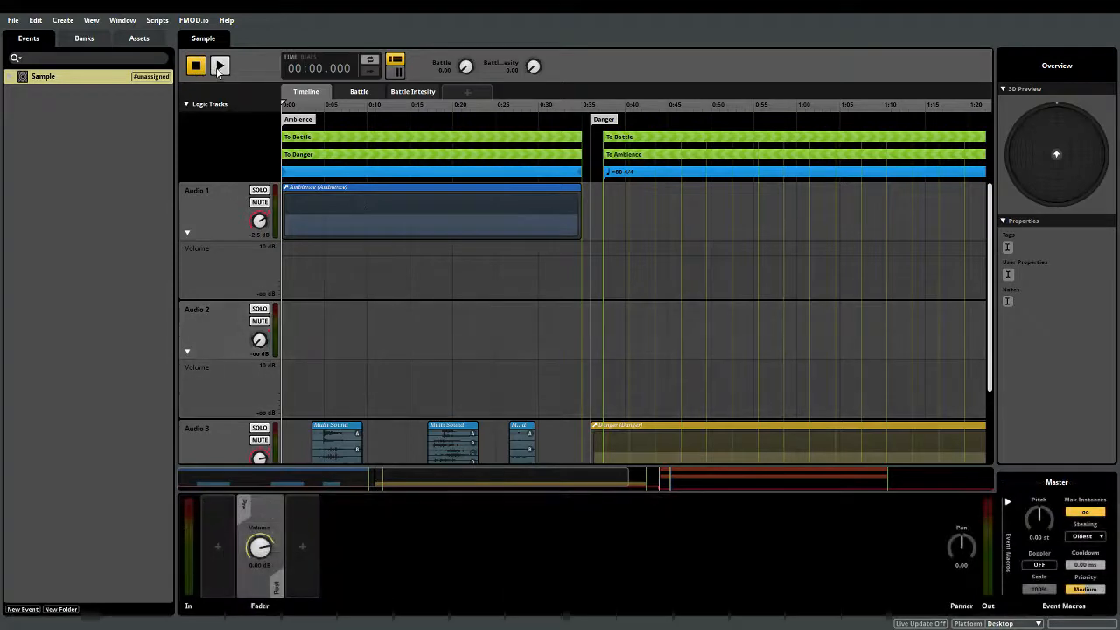
pyautogui.click(220, 66)
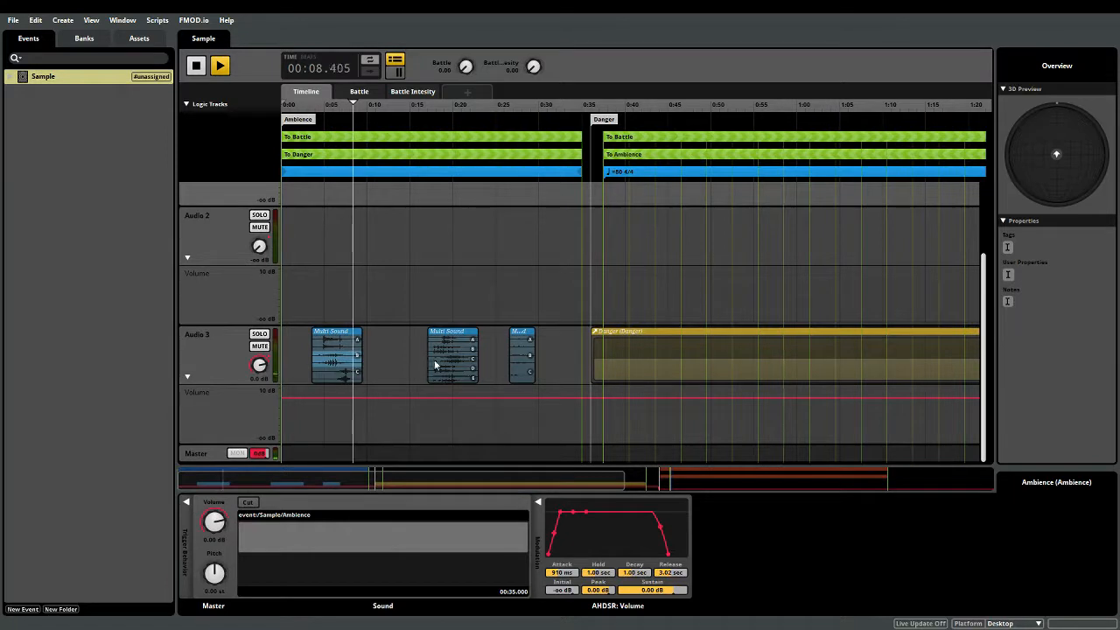
pyautogui.click(337, 354)
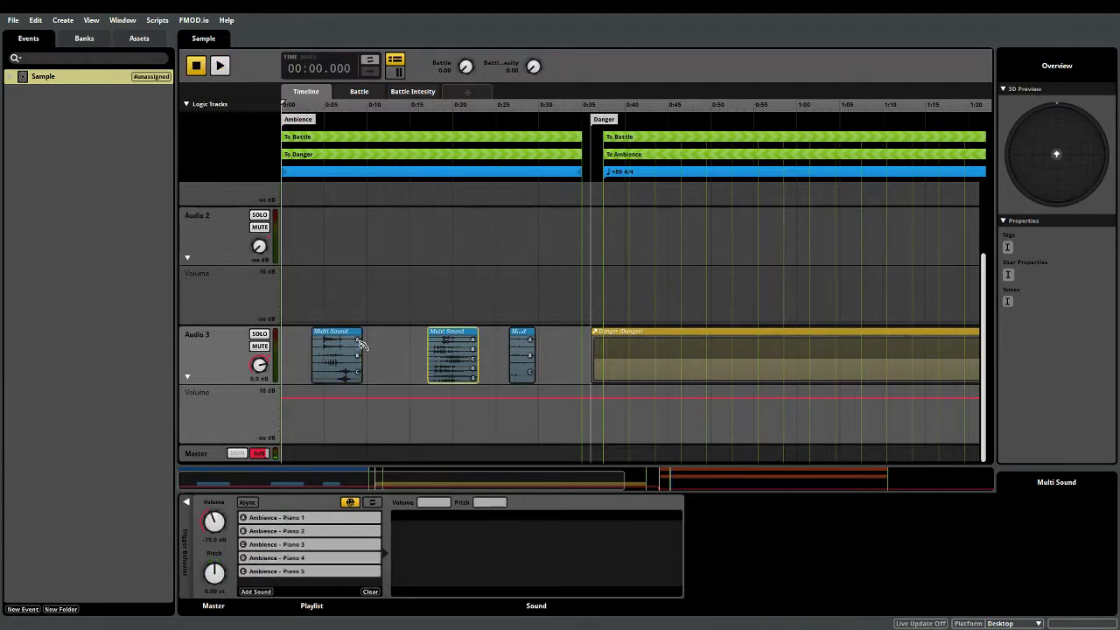
pyautogui.moveTo(321, 109)
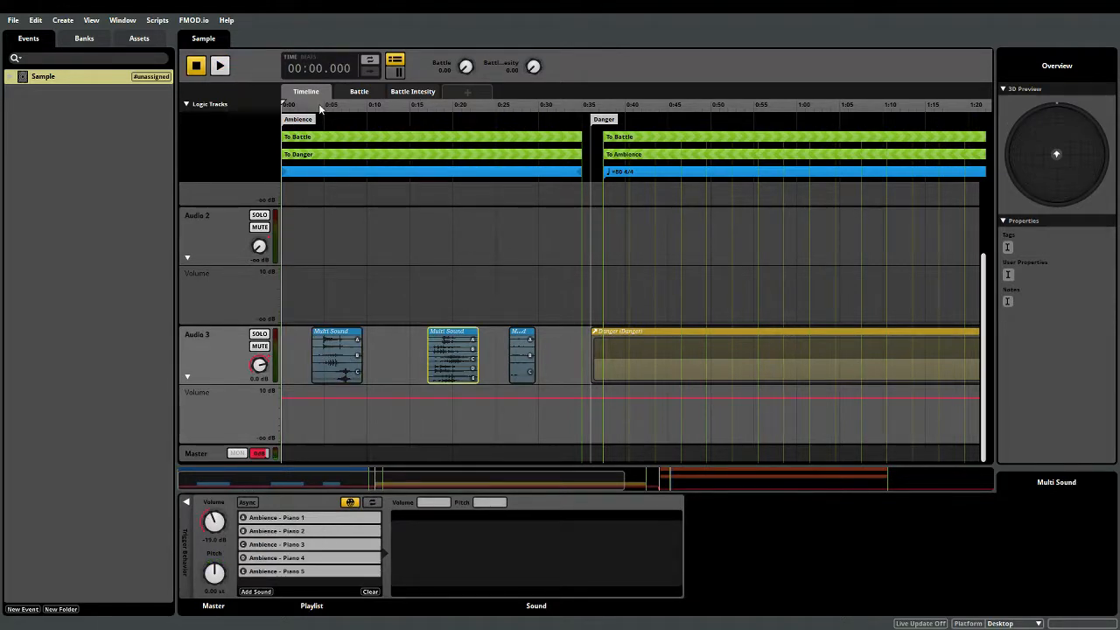
# Jump playback near the start, then to about 15 and 16 seconds, then stop.
pyautogui.click(220, 66)
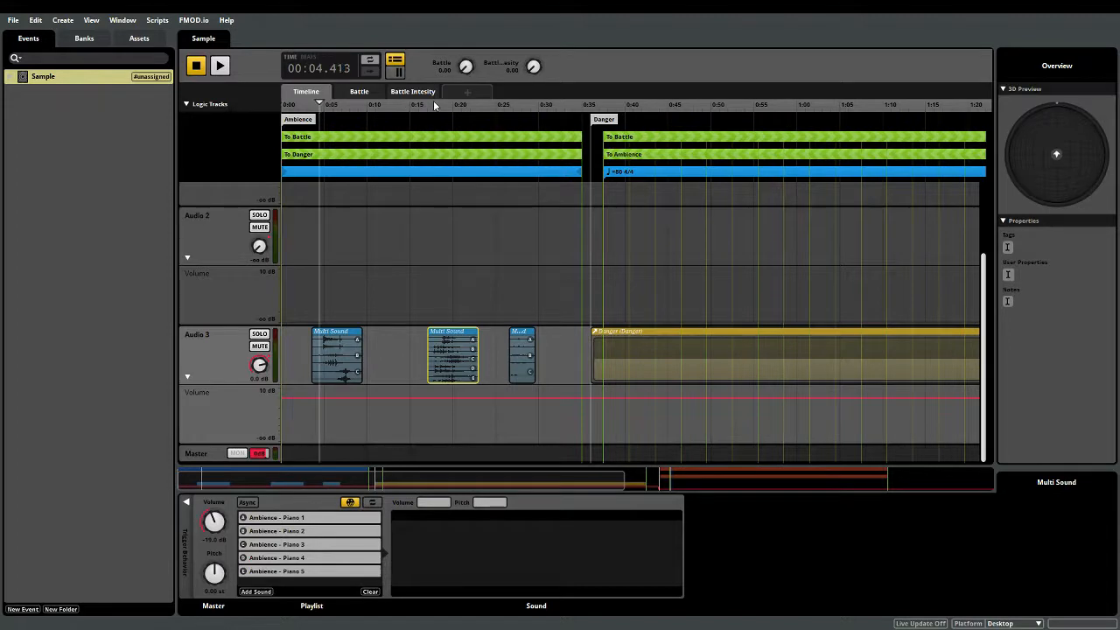
pyautogui.click(220, 65)
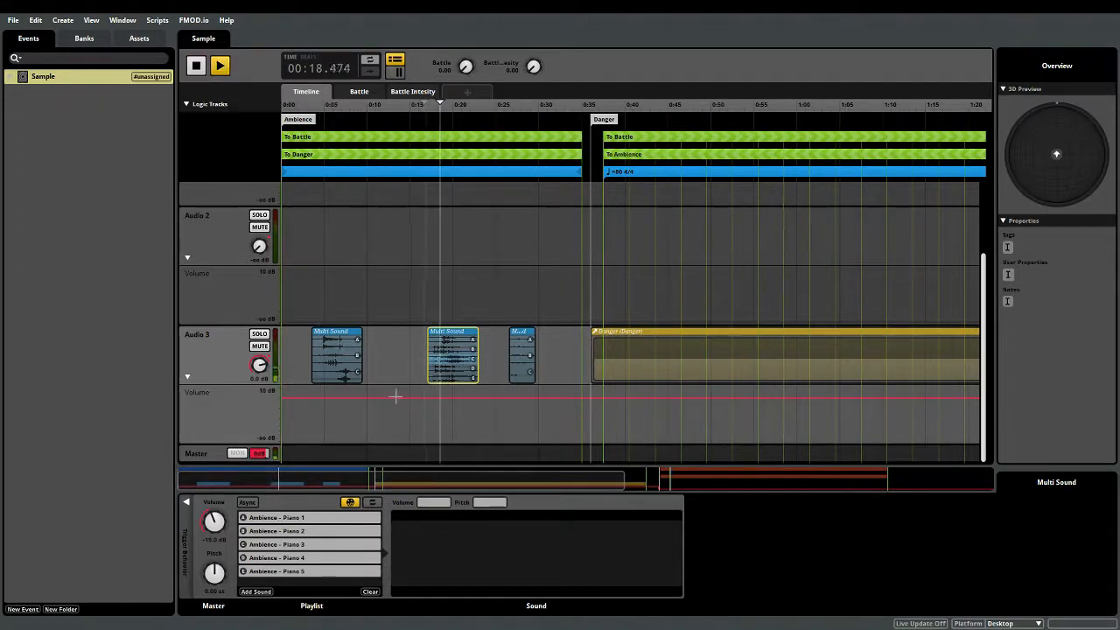
pyautogui.click(220, 65)
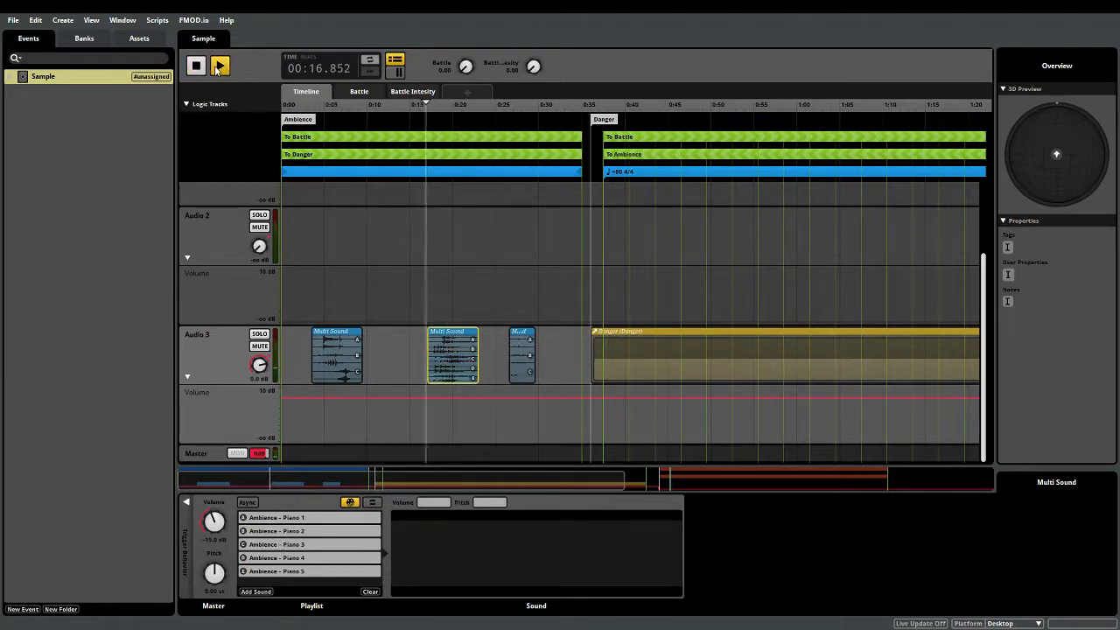
pyautogui.click(220, 65)
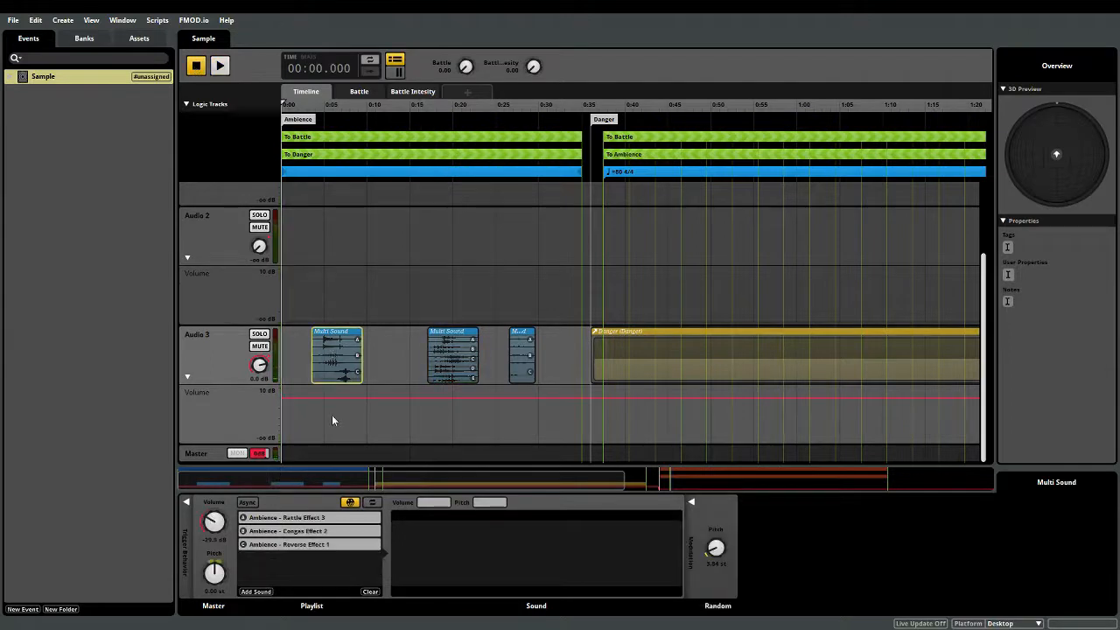
# Audition Ambience - Rattle Effect 3 and Congas Effect 2, then preview Ambience - Piano 2.
pyautogui.click(287, 517)
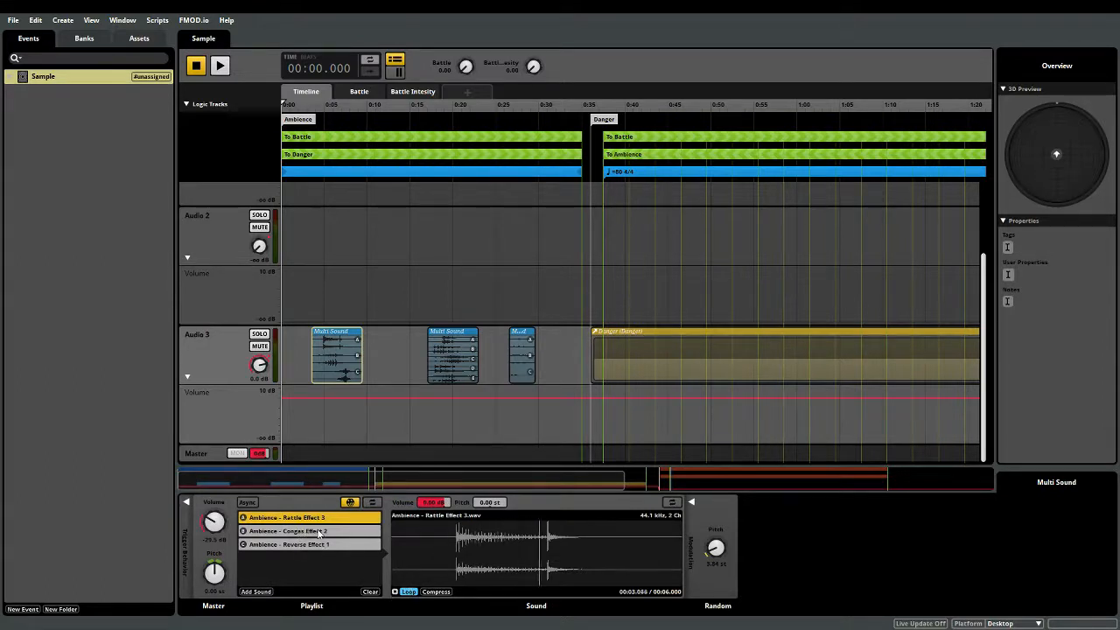
pyautogui.click(286, 530)
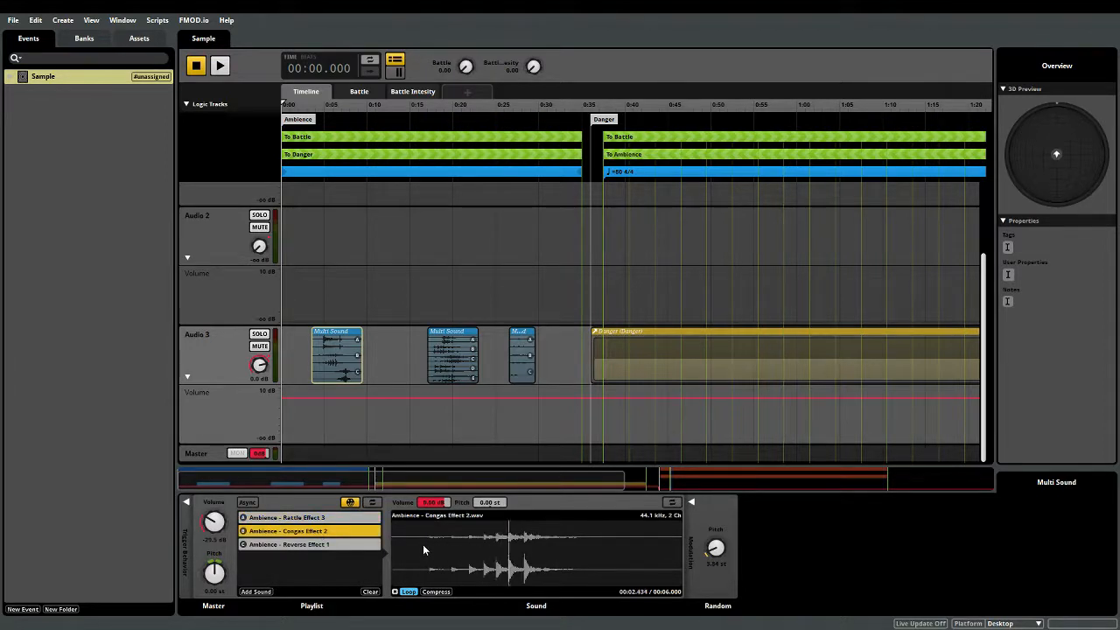
pyautogui.click(289, 544)
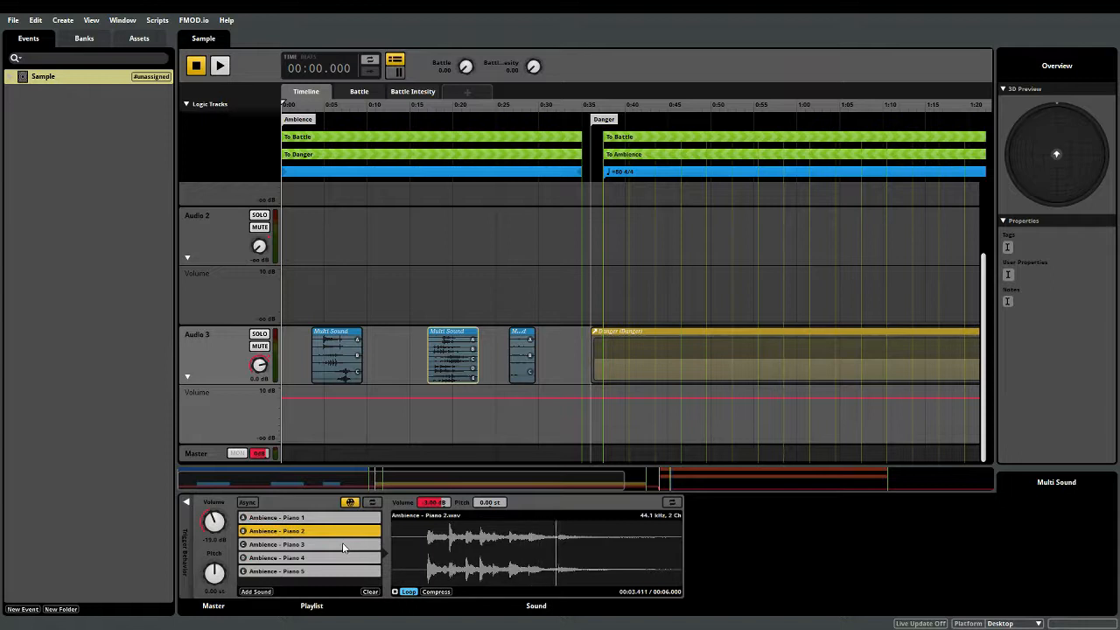
# Audition Ambience - Piano 3, Piano 4 and Piano 5 from the middle Multi Sound.
pyautogui.click(276, 544)
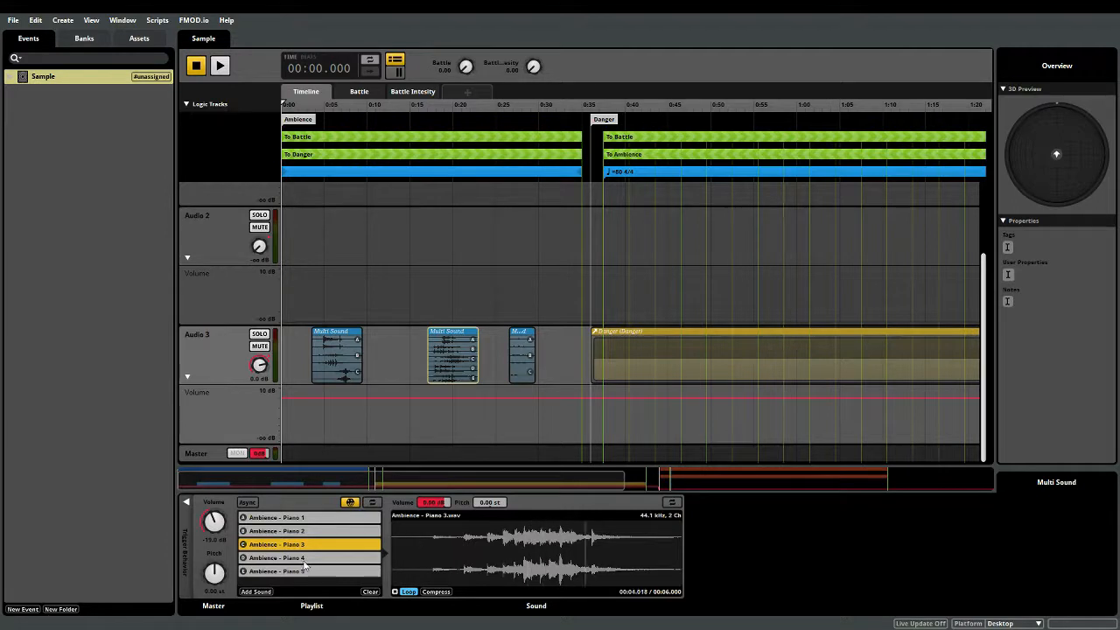
pyautogui.click(276, 557)
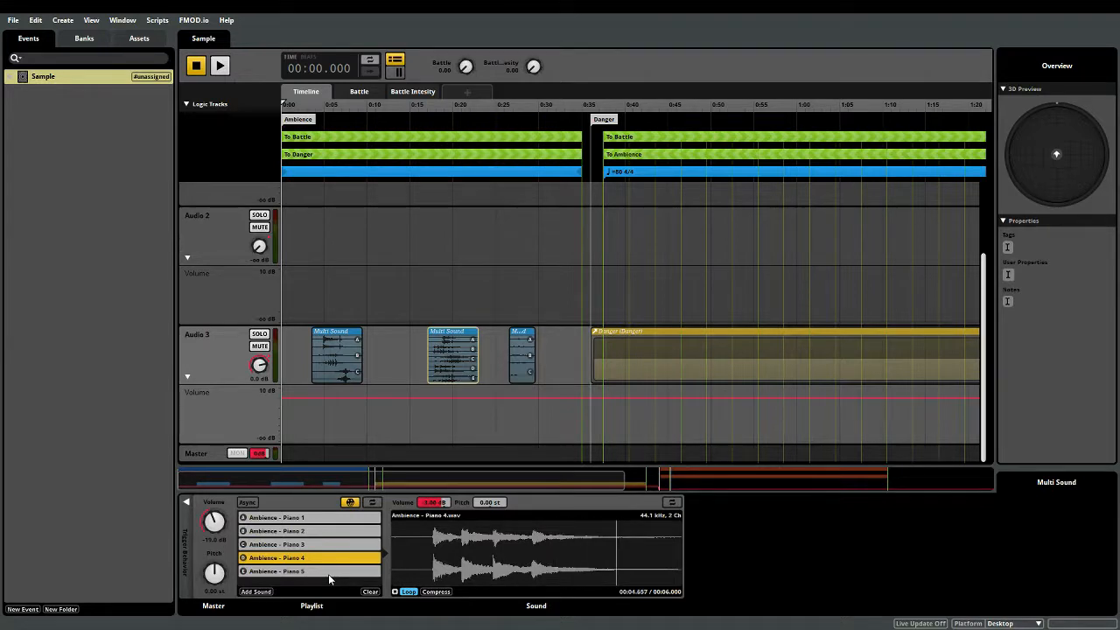
pyautogui.click(276, 571)
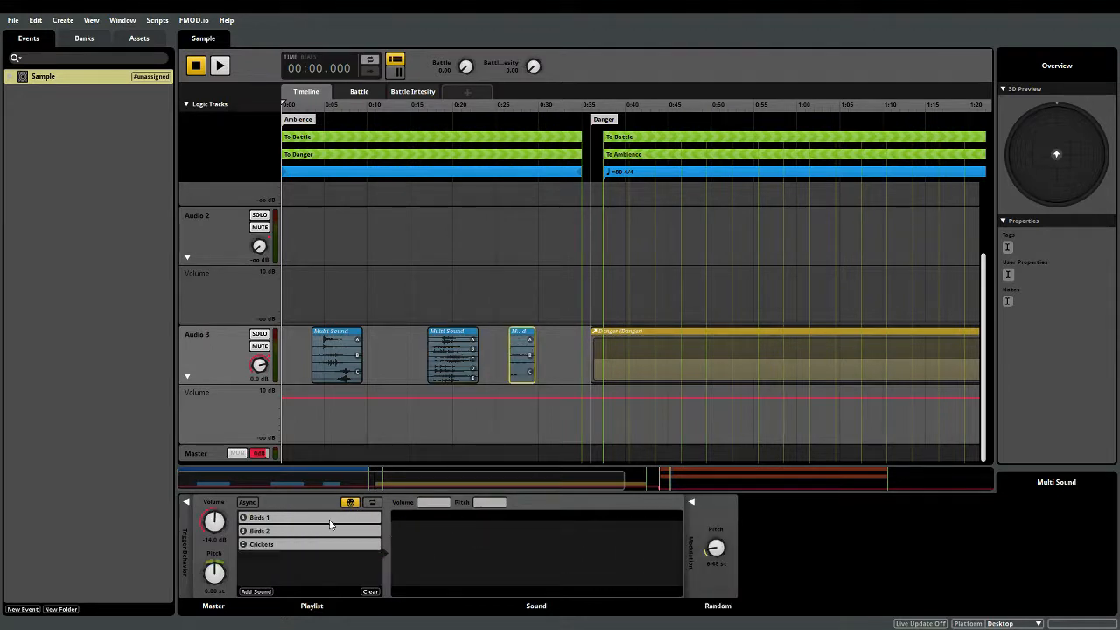
# Preview the Birds 1, Birds 2 and Crickets clips one after another.
pyautogui.click(259, 517)
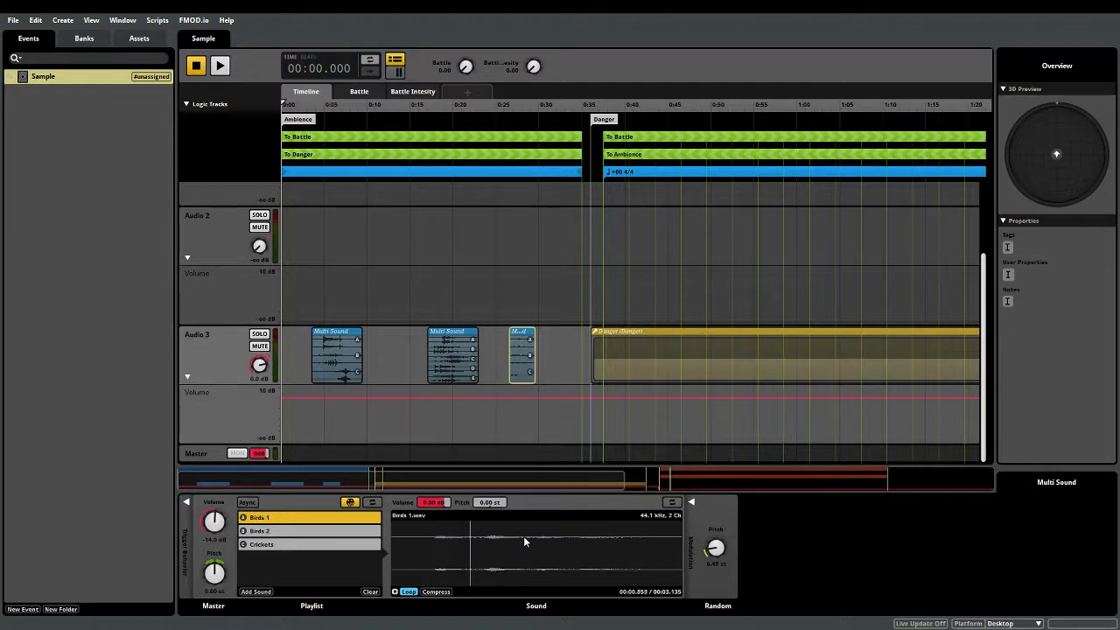
pyautogui.click(259, 531)
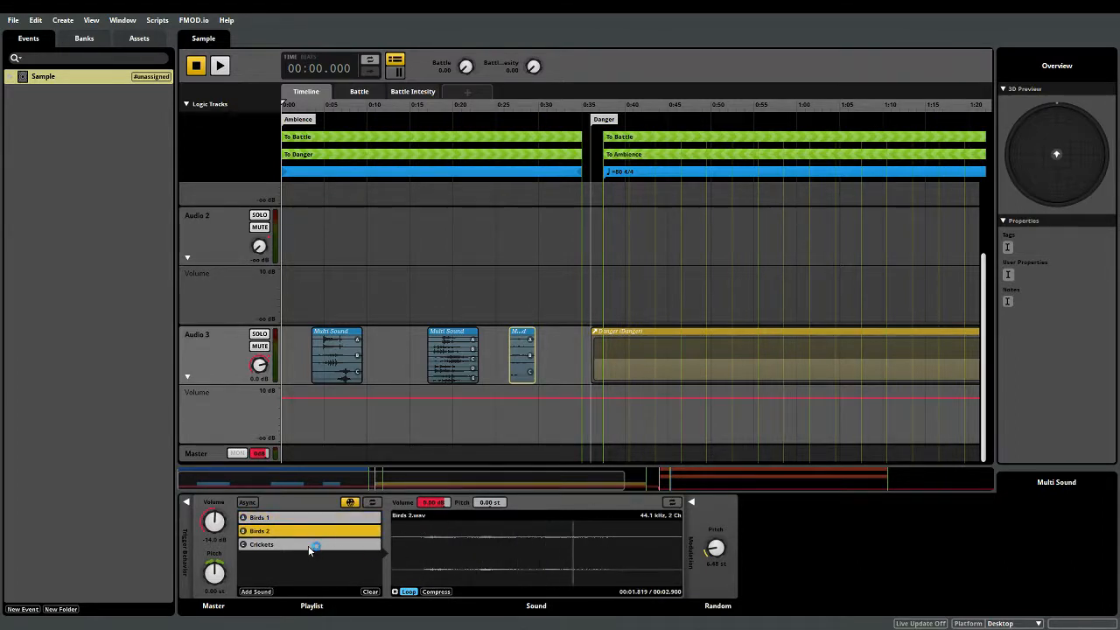
pyautogui.click(261, 544)
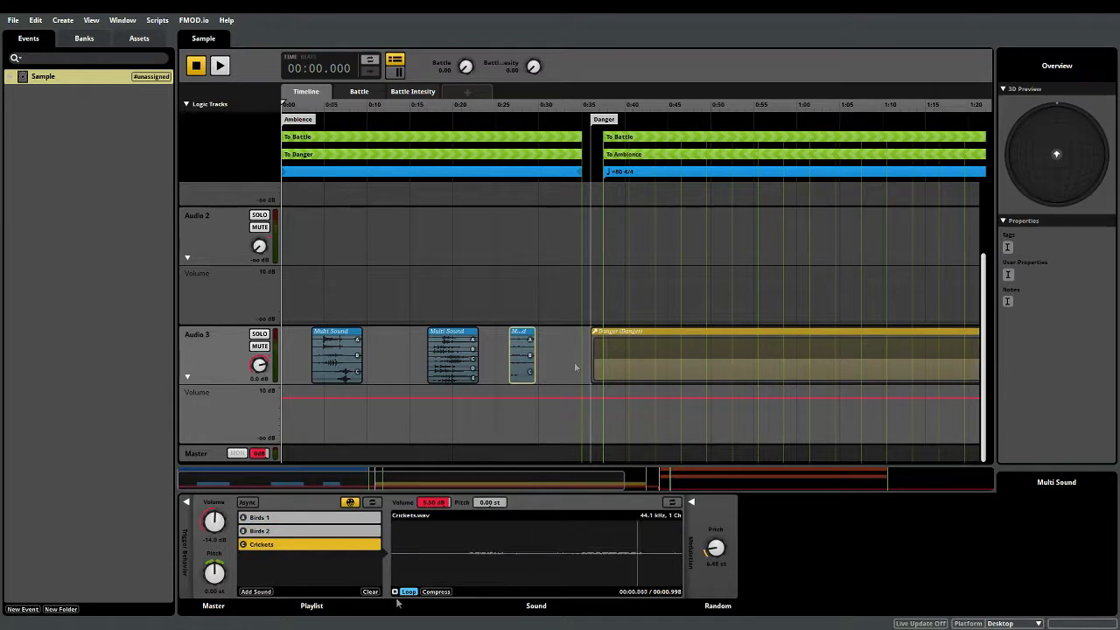
pyautogui.moveTo(558, 350)
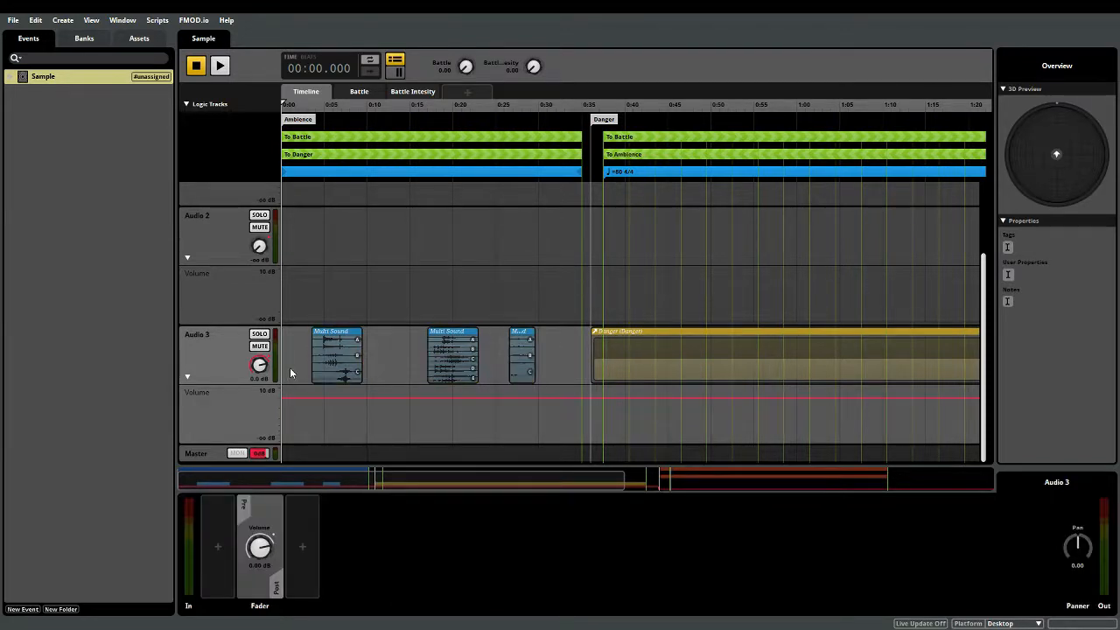
# Jump to the Danger section, then rewind and replay the Sample event to show the Battle condition.
pyautogui.click(220, 65)
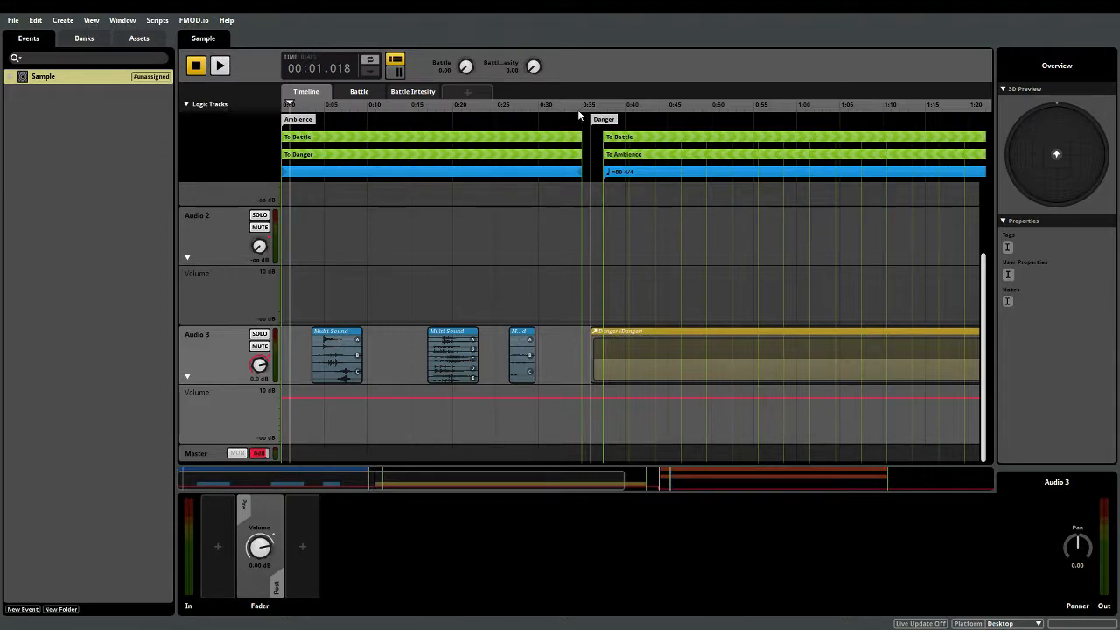
pyautogui.click(584, 105)
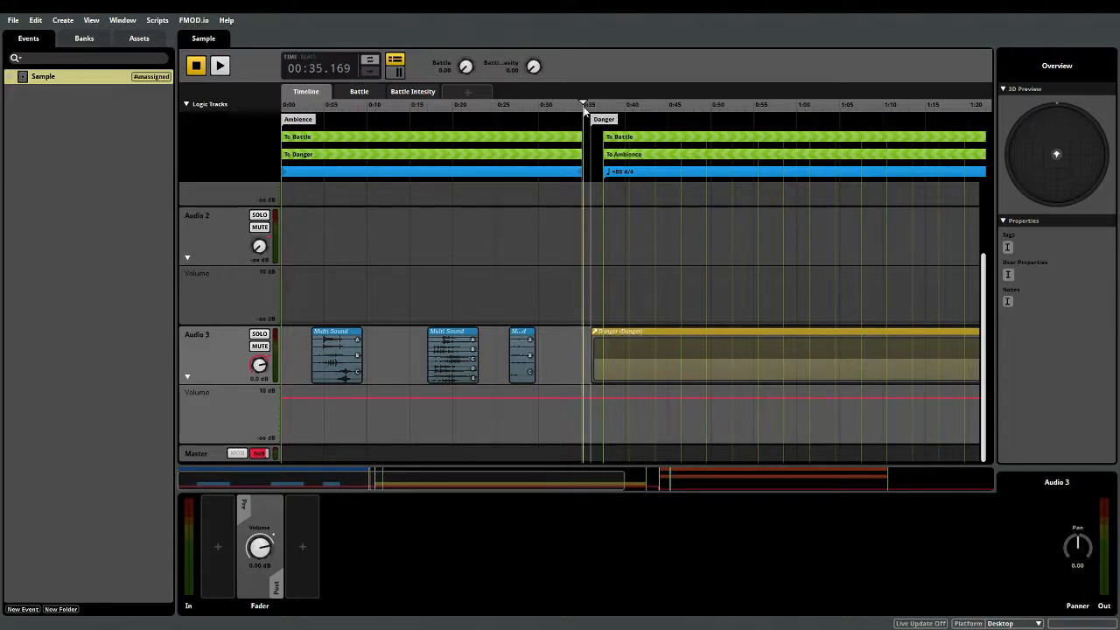
pyautogui.click(337, 354)
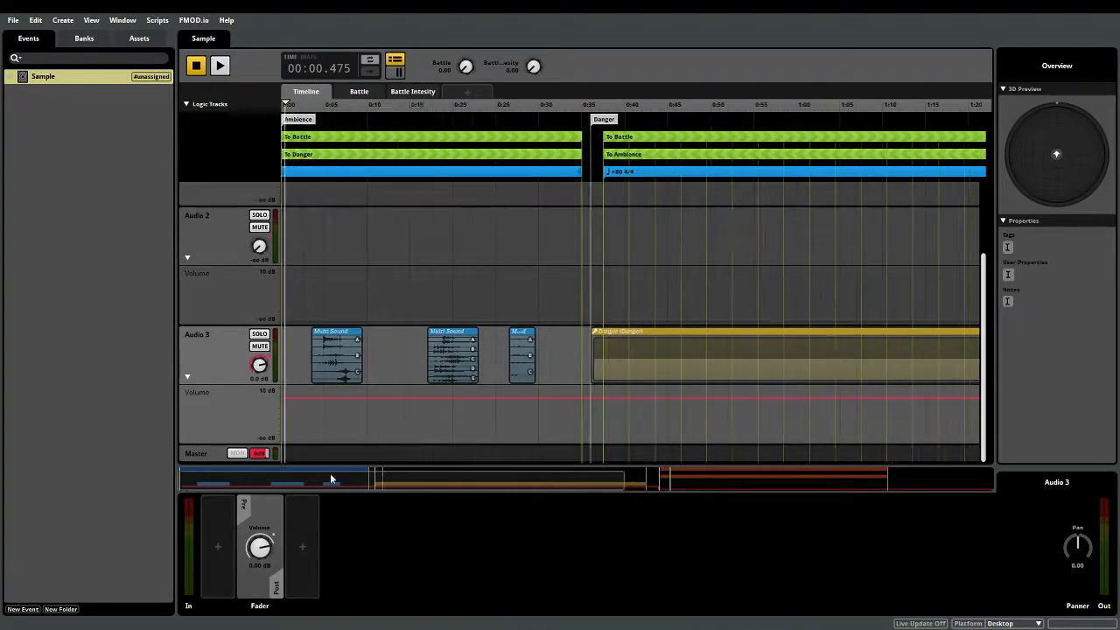
pyautogui.click(196, 65)
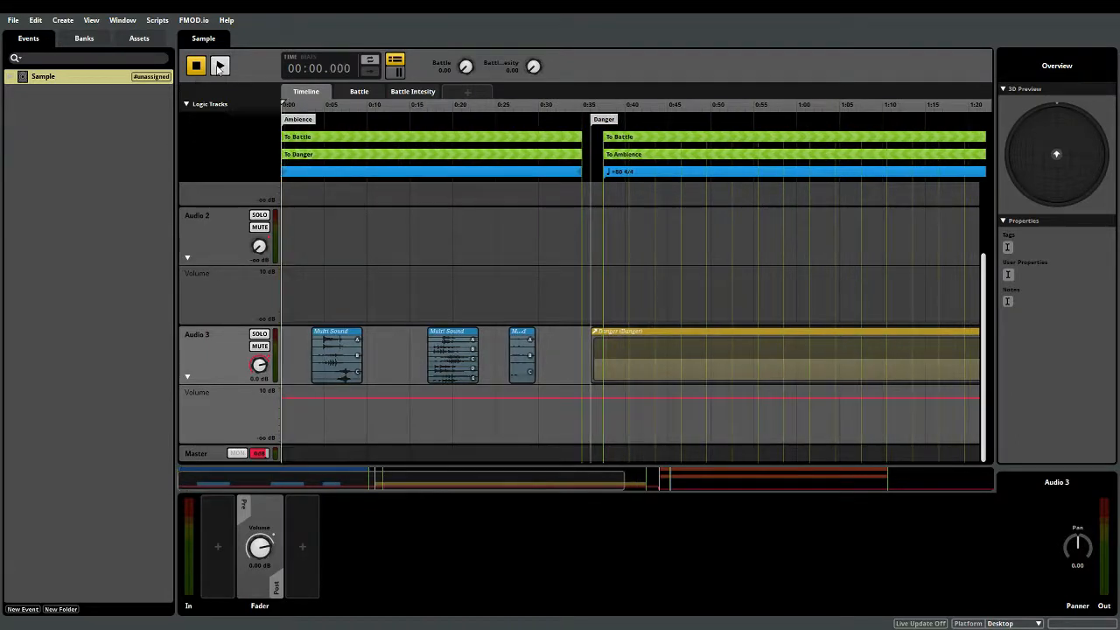
pyautogui.click(219, 66)
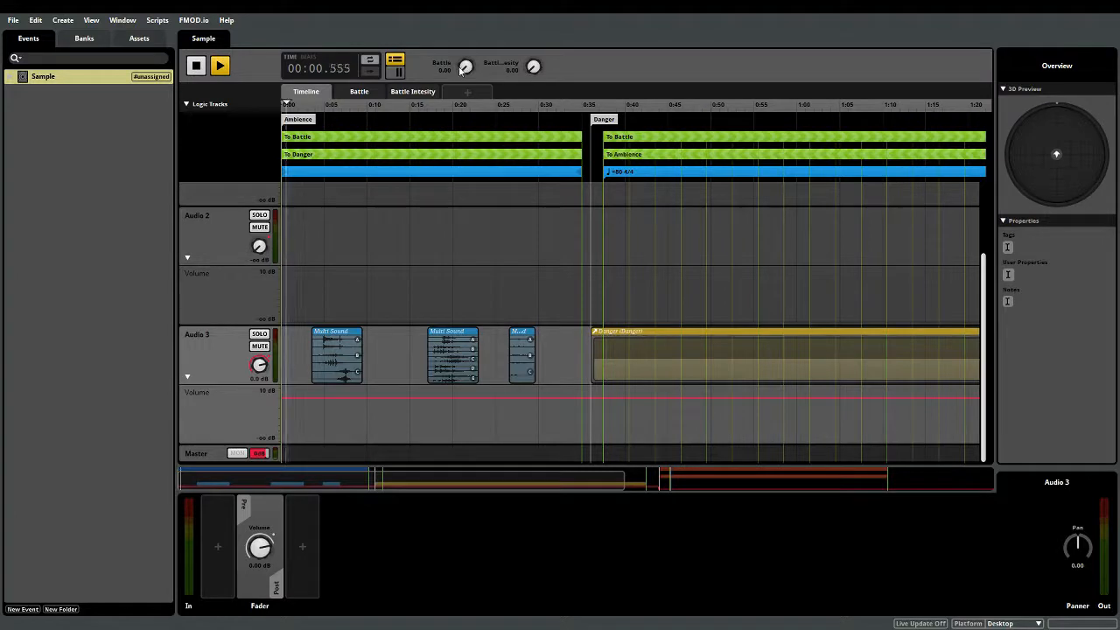
pyautogui.click(219, 66)
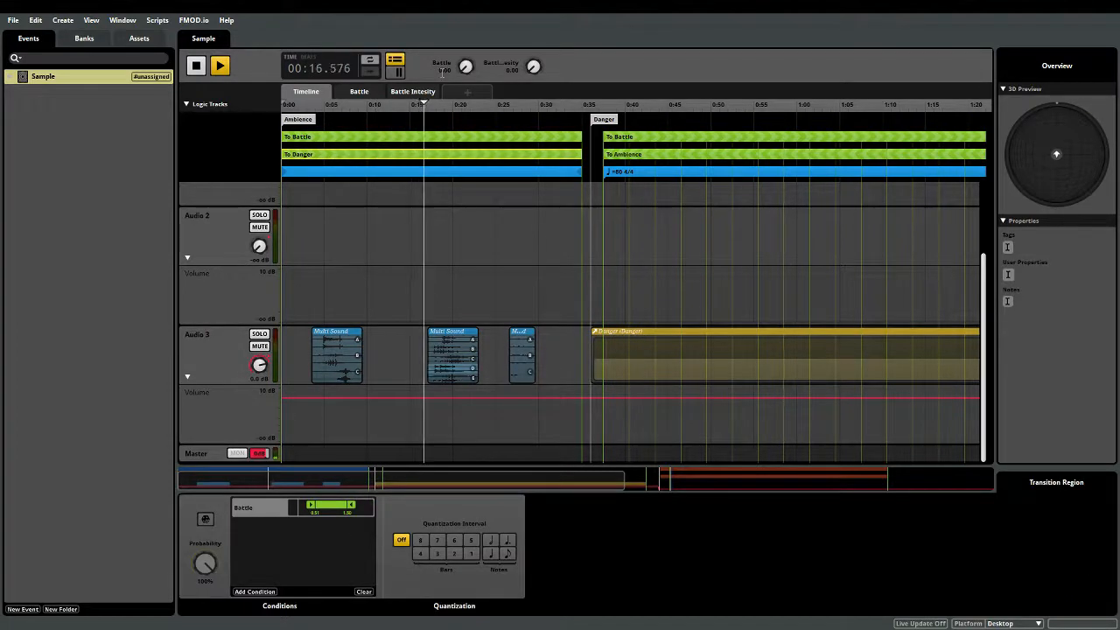
# Open the Danger event instrument on Audio 3 to reveal Danger Intro and Danger Main.
pyautogui.click(219, 65)
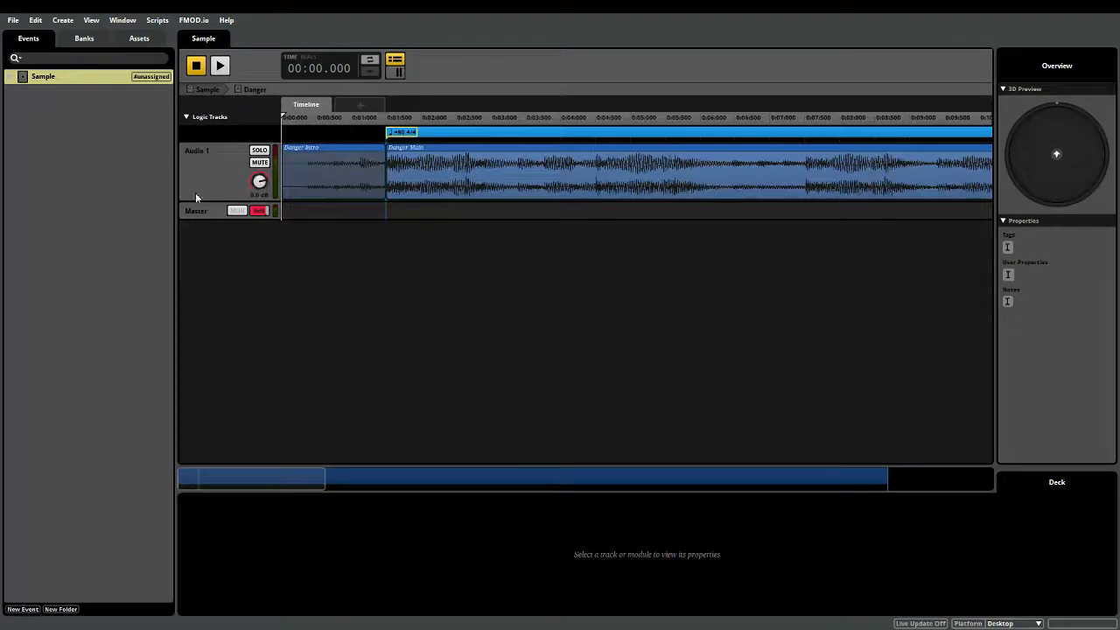
pyautogui.click(220, 66)
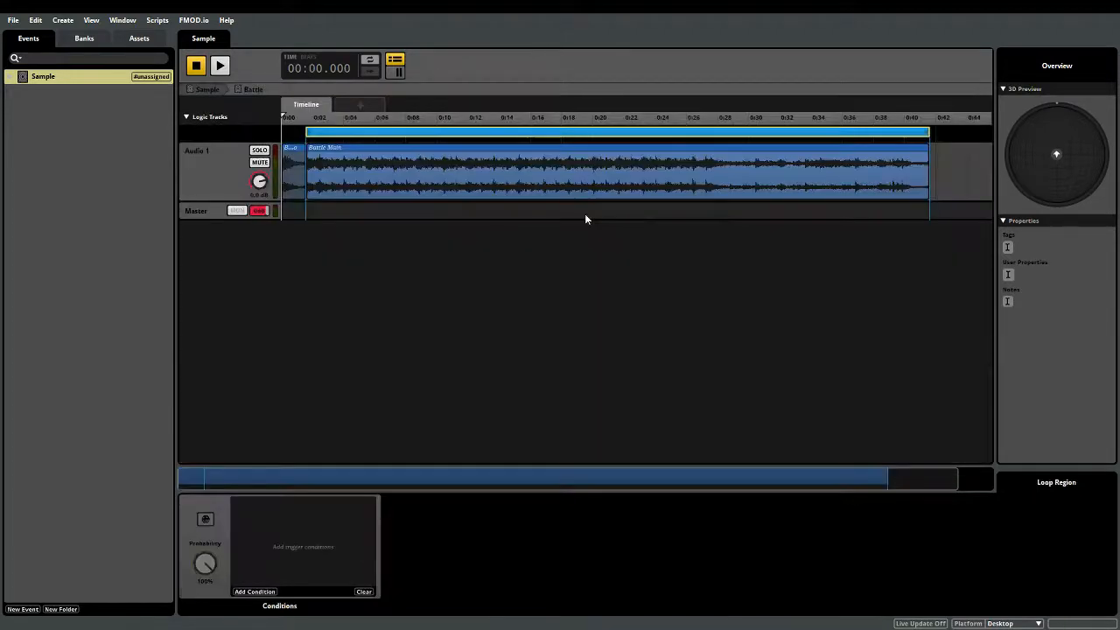
pyautogui.moveTo(291, 181)
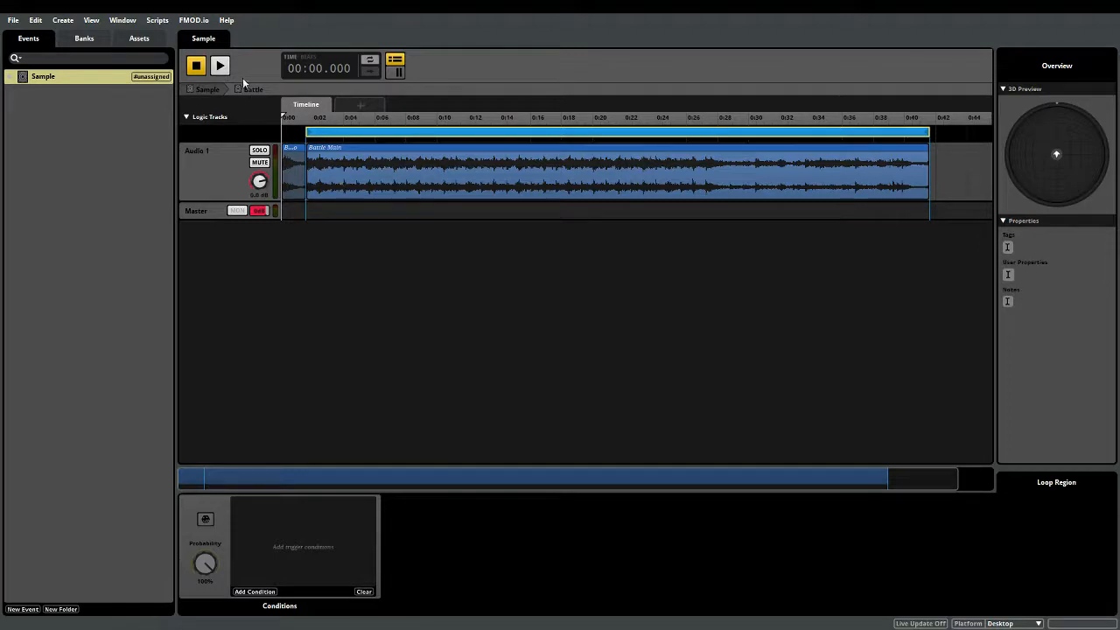
# Play the Battle event, preview Battle Melody, then return to Sample via the breadcrumb.
pyautogui.click(219, 65)
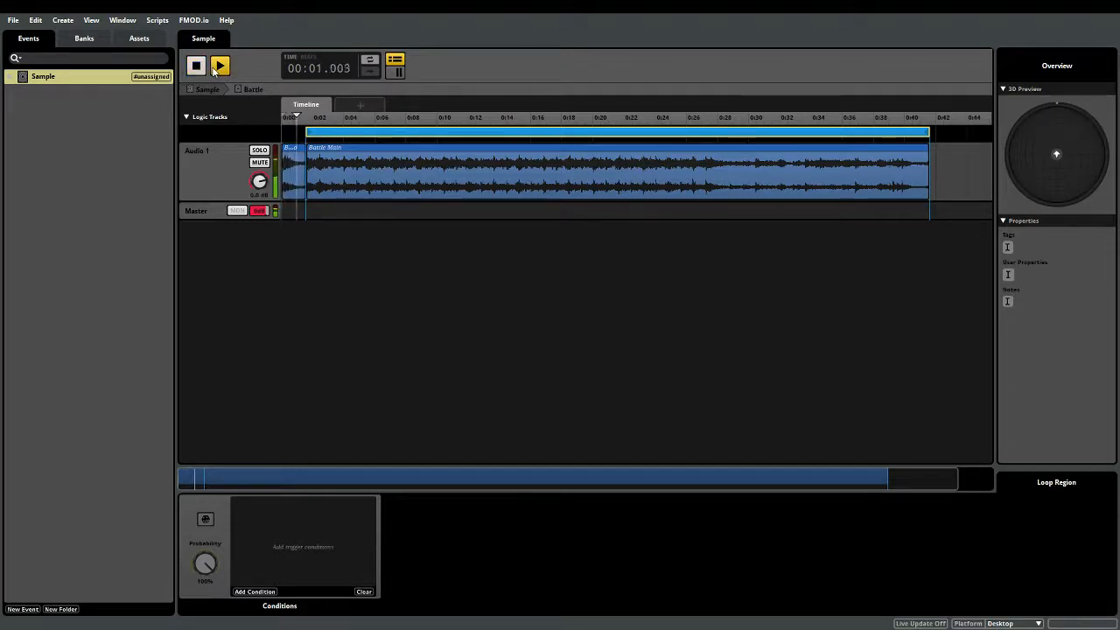
pyautogui.click(219, 66)
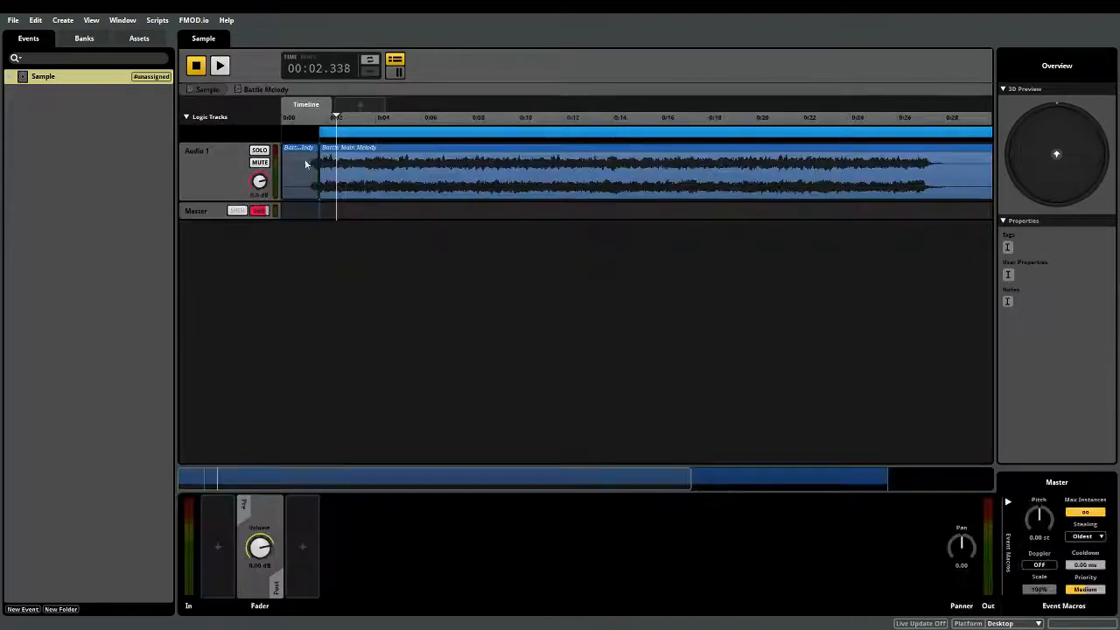
pyautogui.click(220, 64)
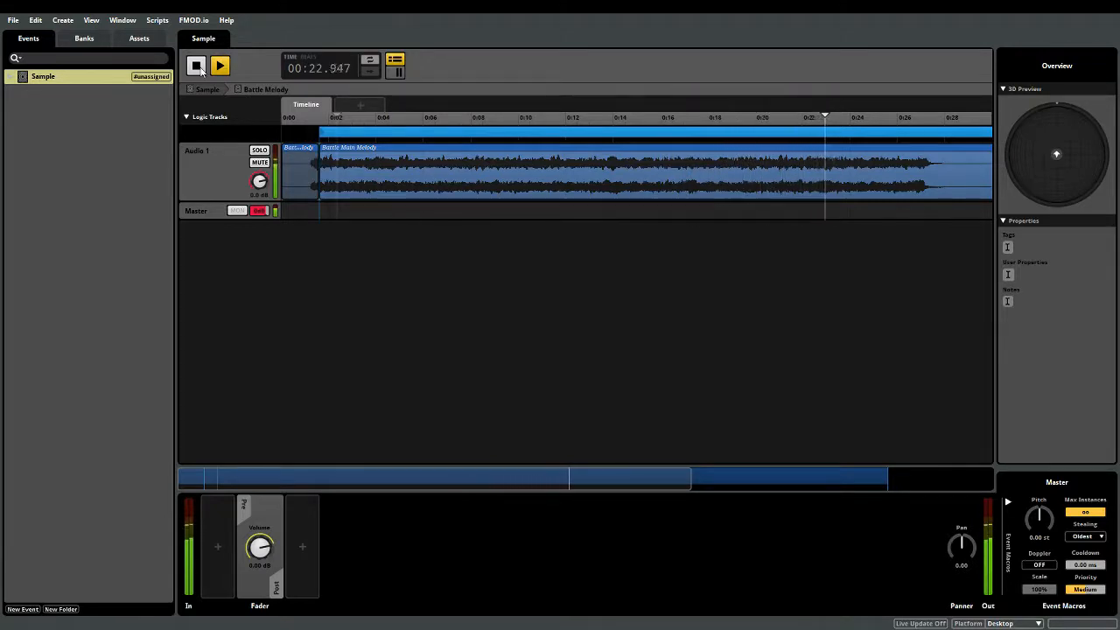
pyautogui.click(219, 66)
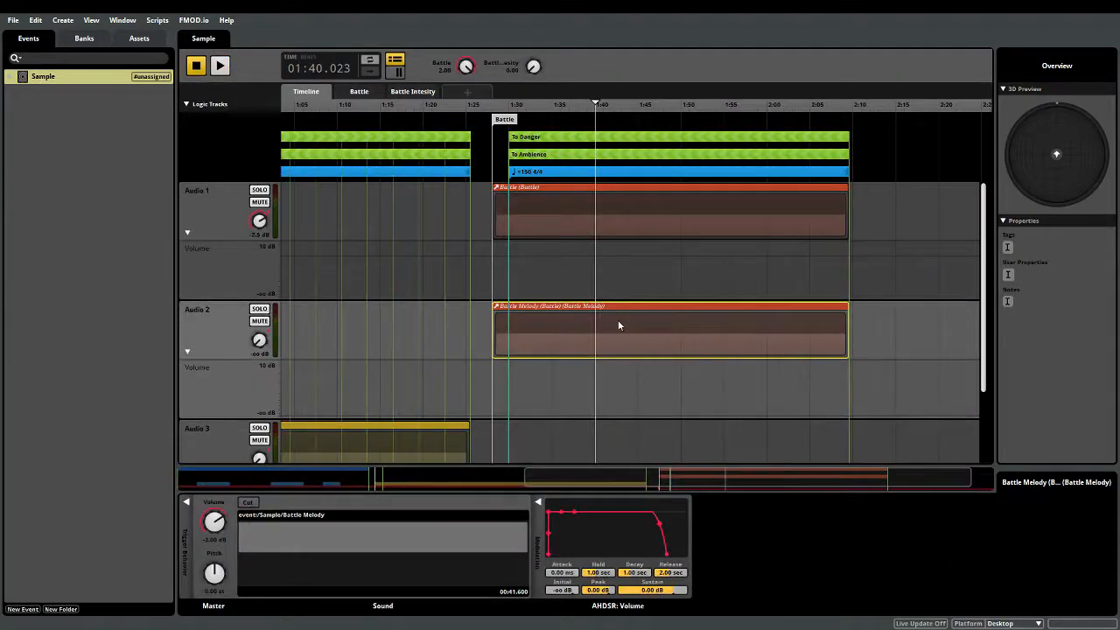
# Select the Battle instrument, jump to the Battle marker, and show the Battle Intensity volume curves.
pyautogui.click(597, 210)
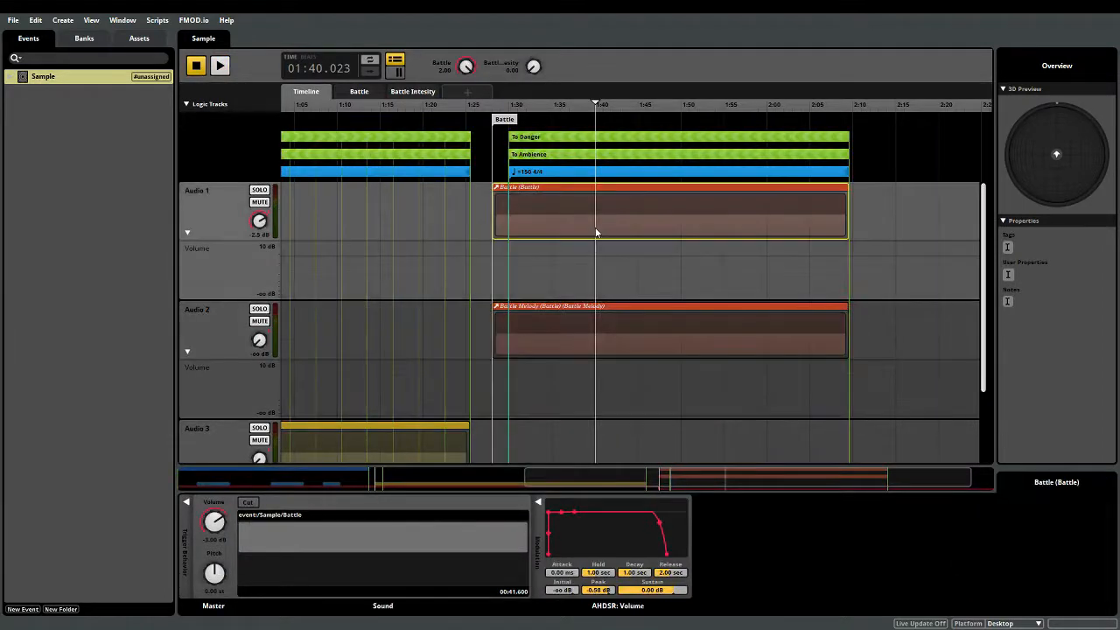
pyautogui.click(490, 104)
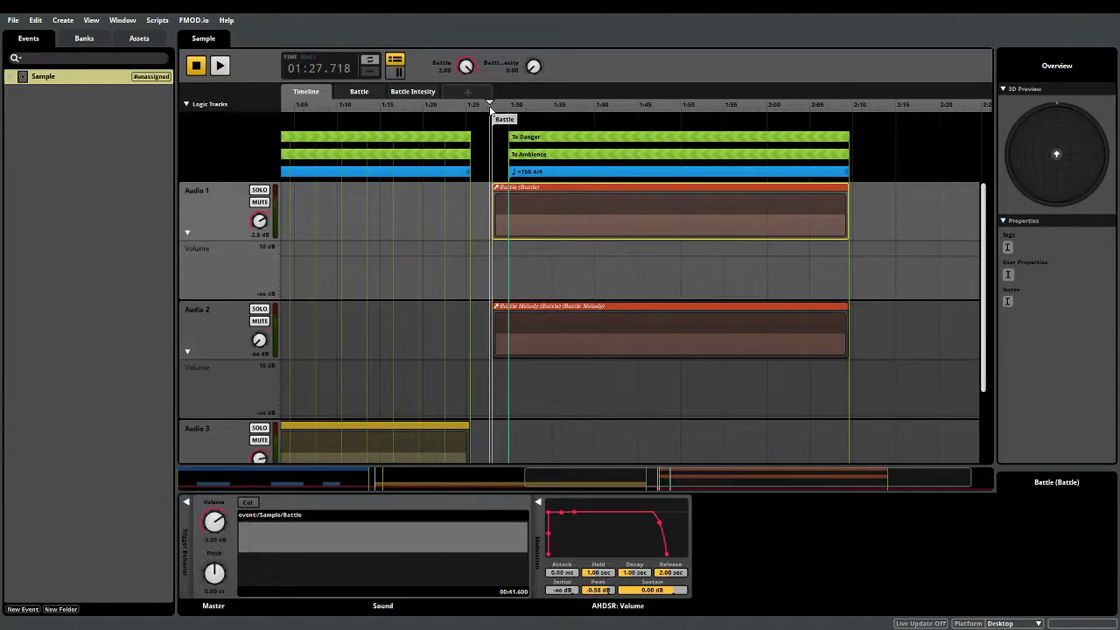
pyautogui.moveTo(555, 210)
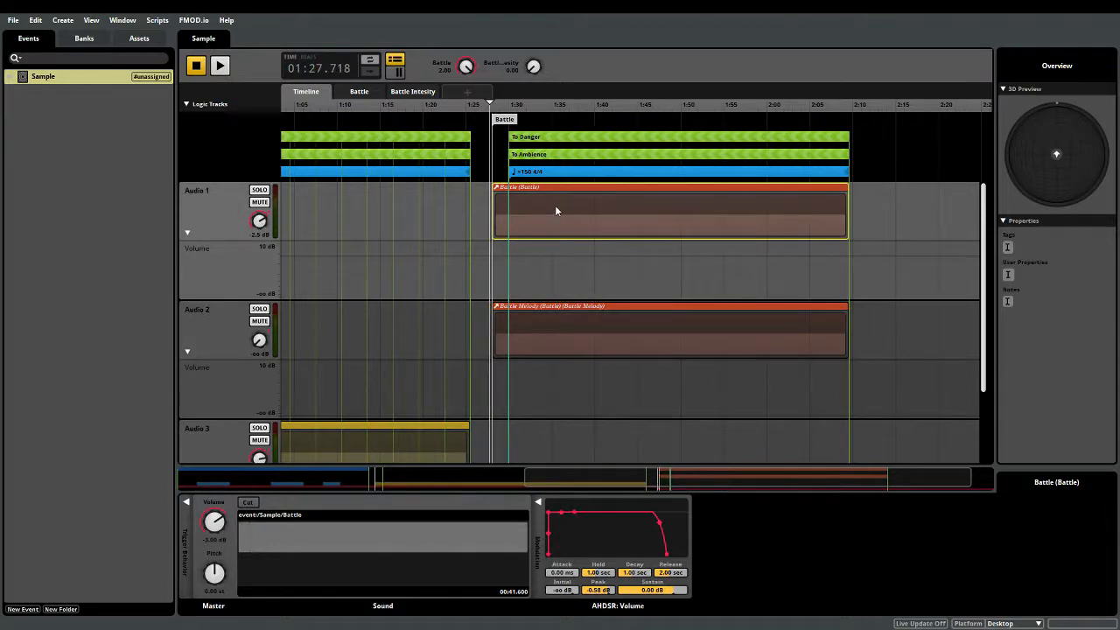
pyautogui.moveTo(531, 121)
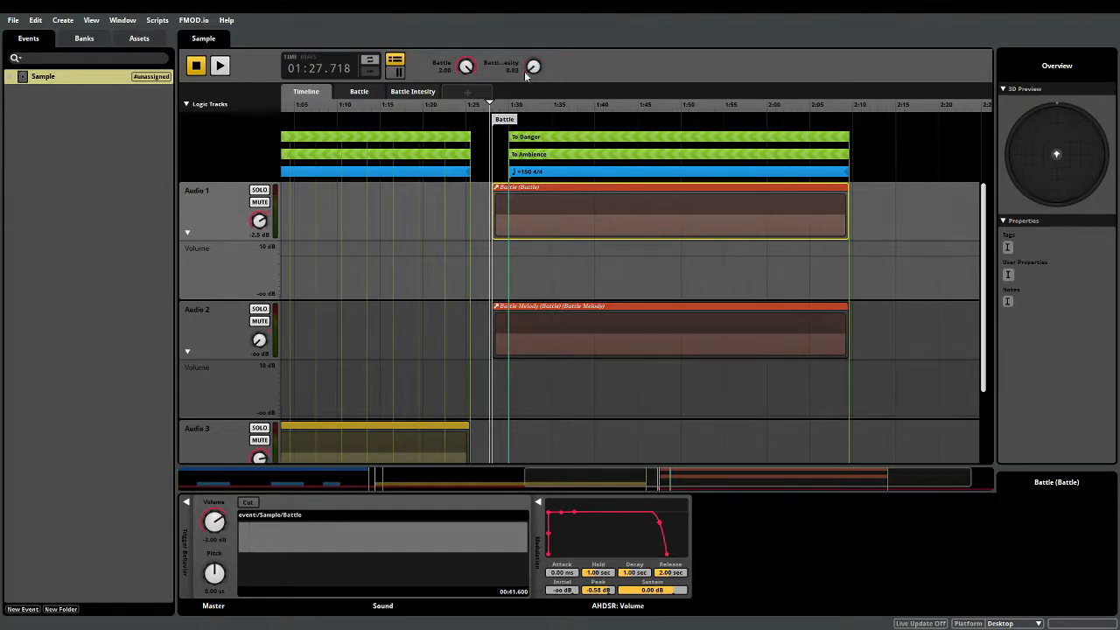
pyautogui.click(412, 91)
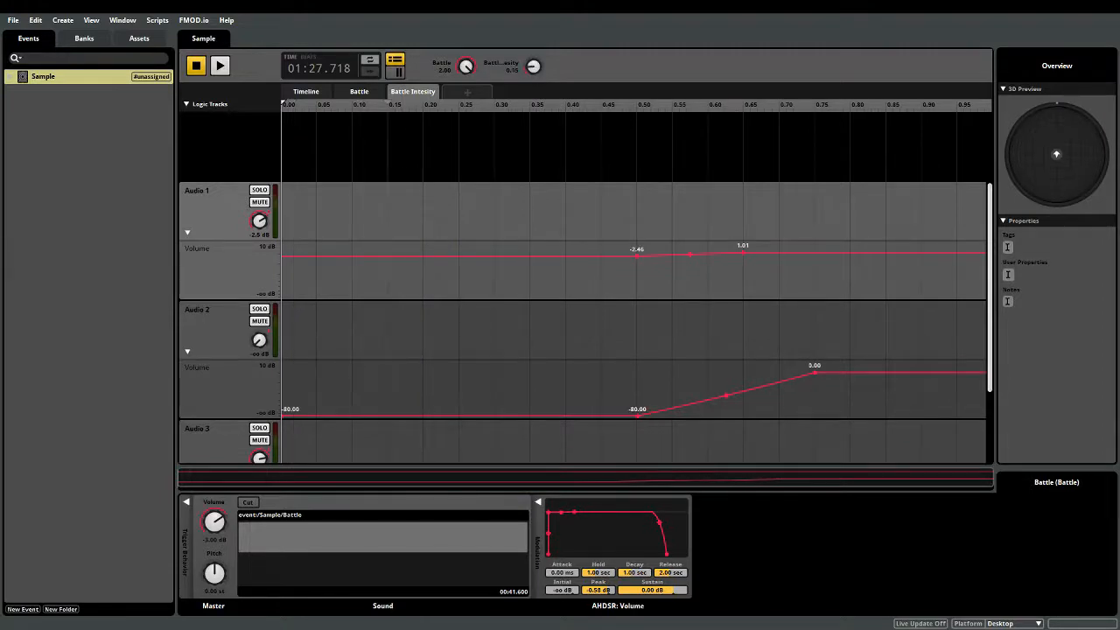
# Select Battle Melody, review its Battle Intensity volume curves, and play the battle section at full intensity.
pyautogui.click(305, 91)
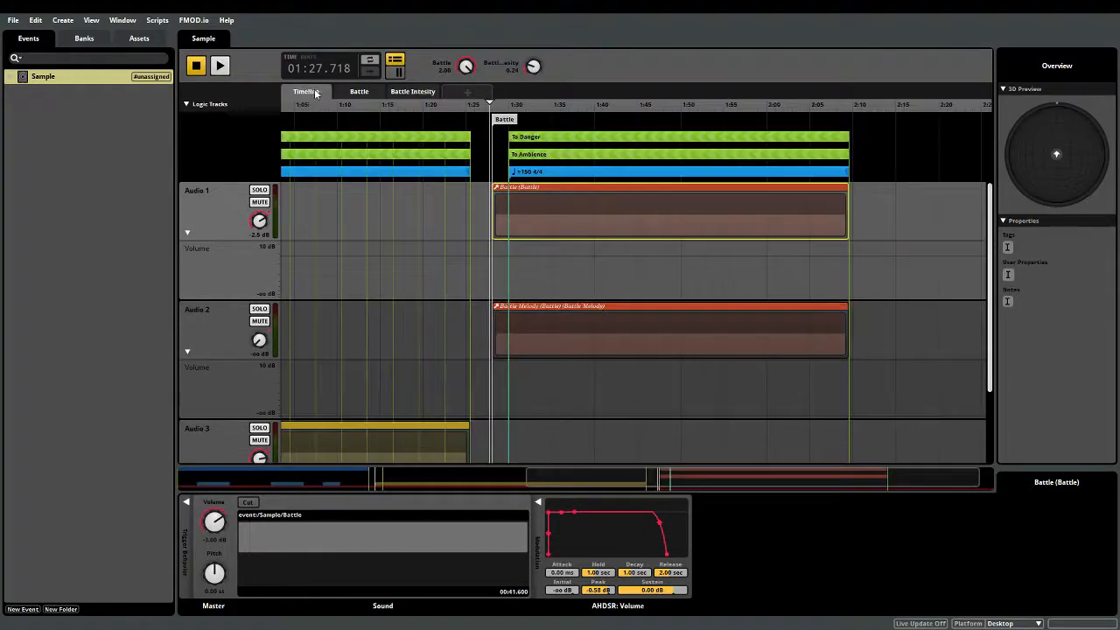
pyautogui.click(669, 328)
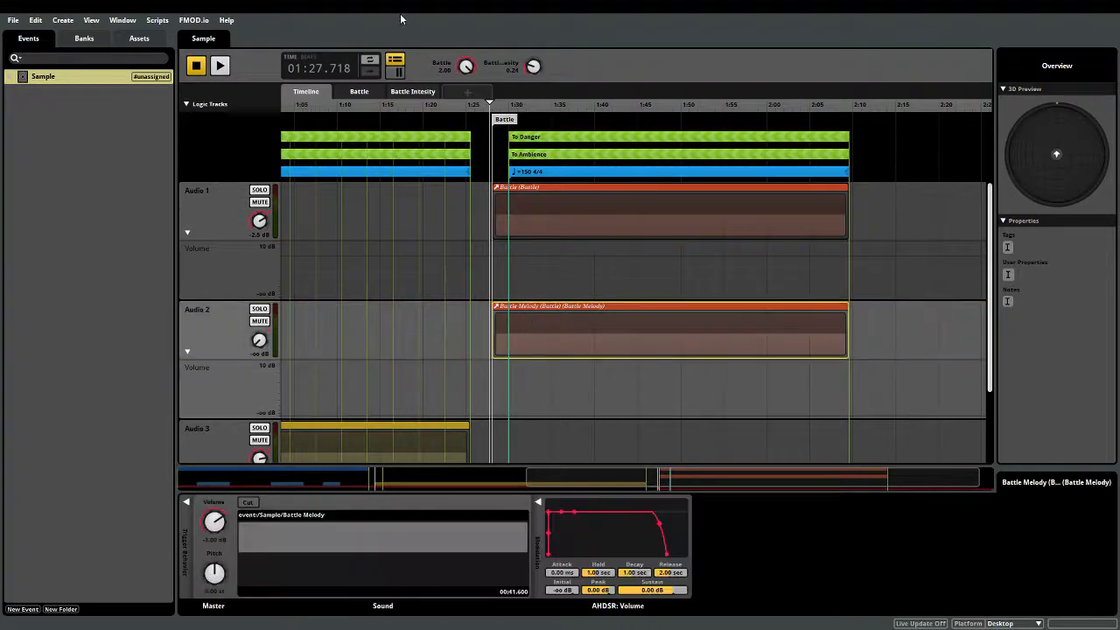
pyautogui.click(412, 91)
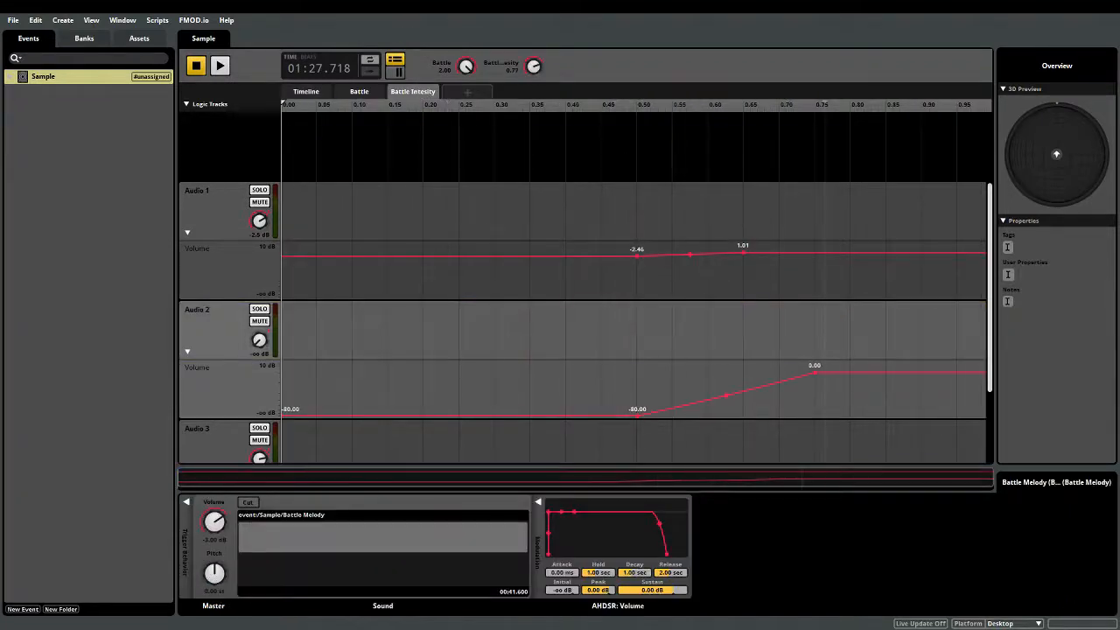
pyautogui.click(220, 66)
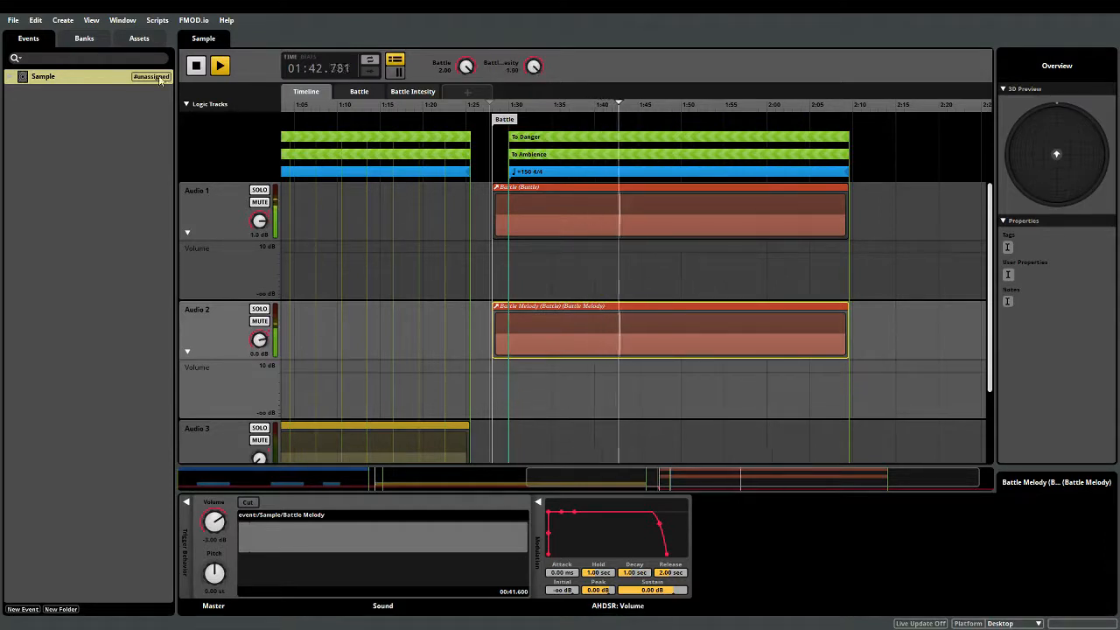
# Stop the Sample event preview from the transport bar.
pyautogui.click(220, 65)
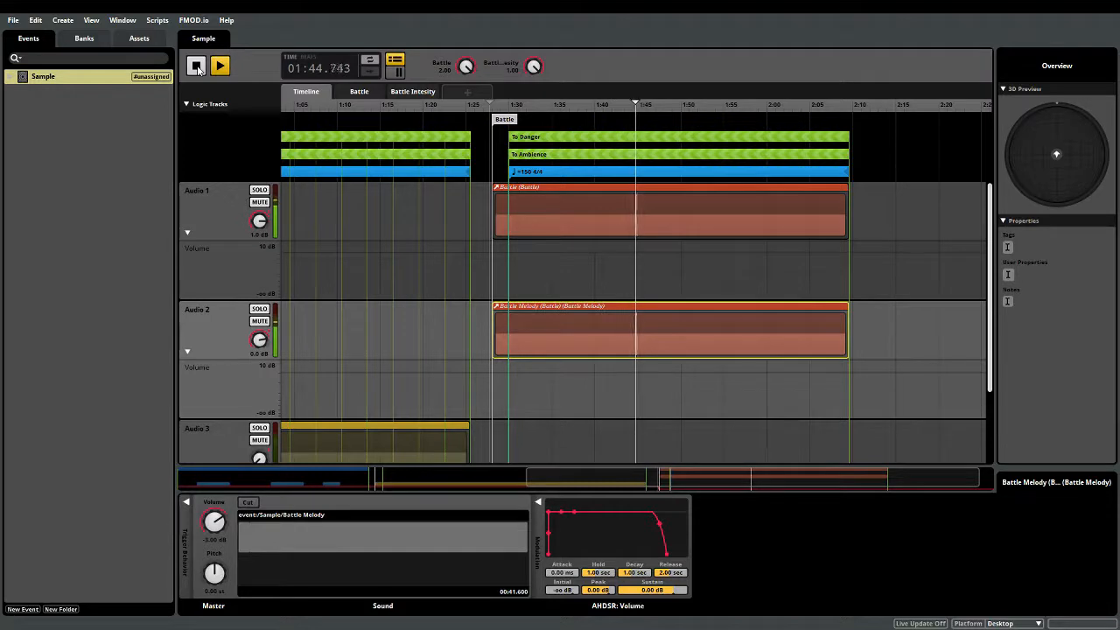
pyautogui.click(196, 65)
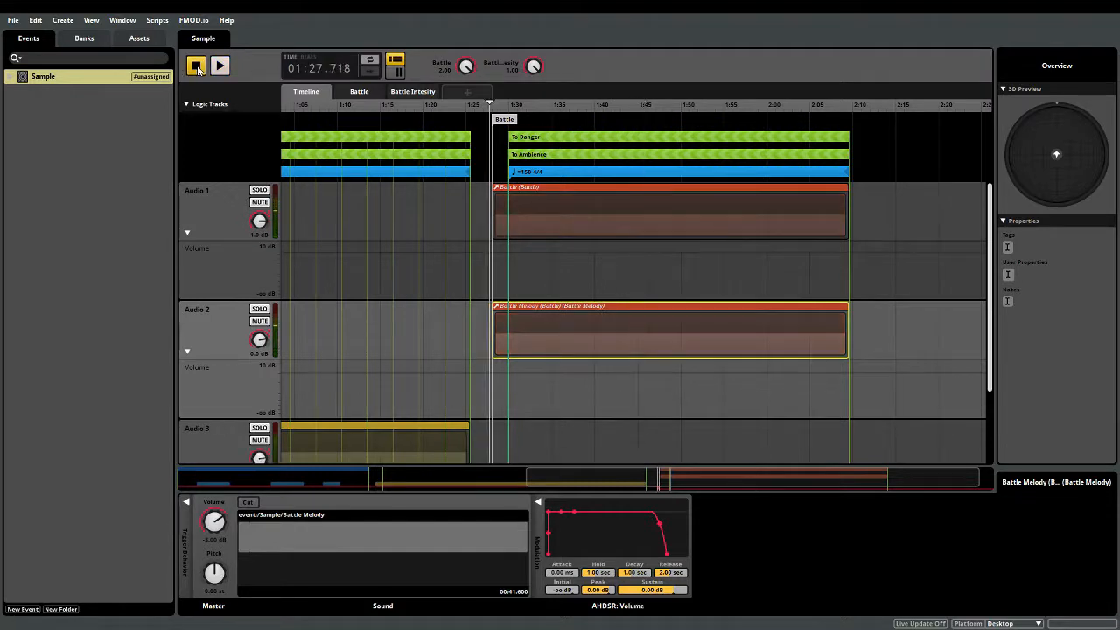
pyautogui.click(219, 66)
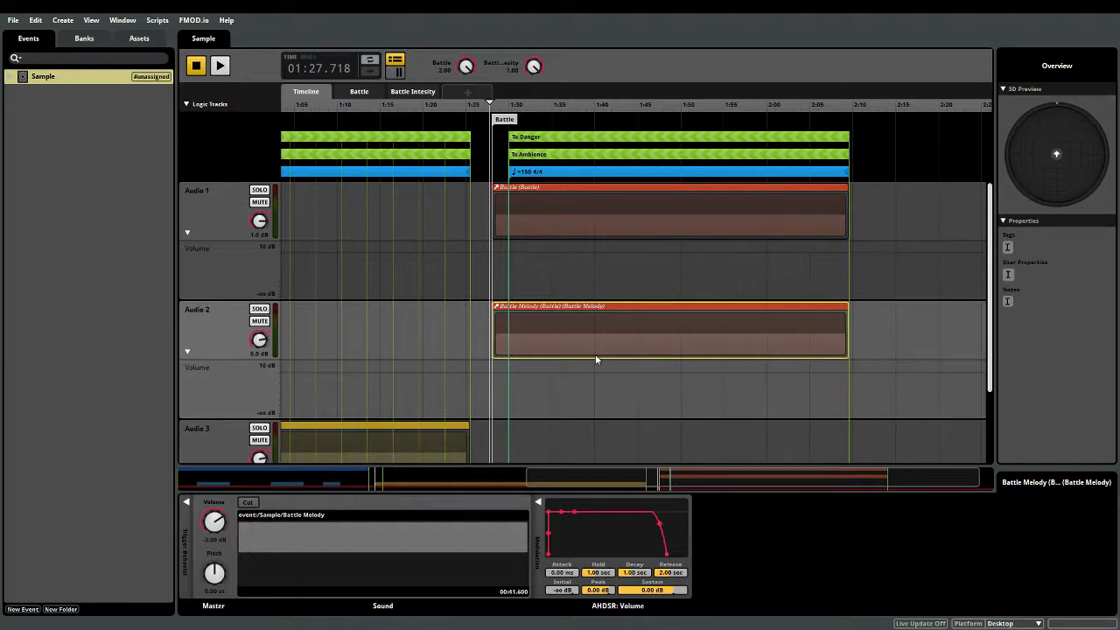
pyautogui.moveTo(502, 118)
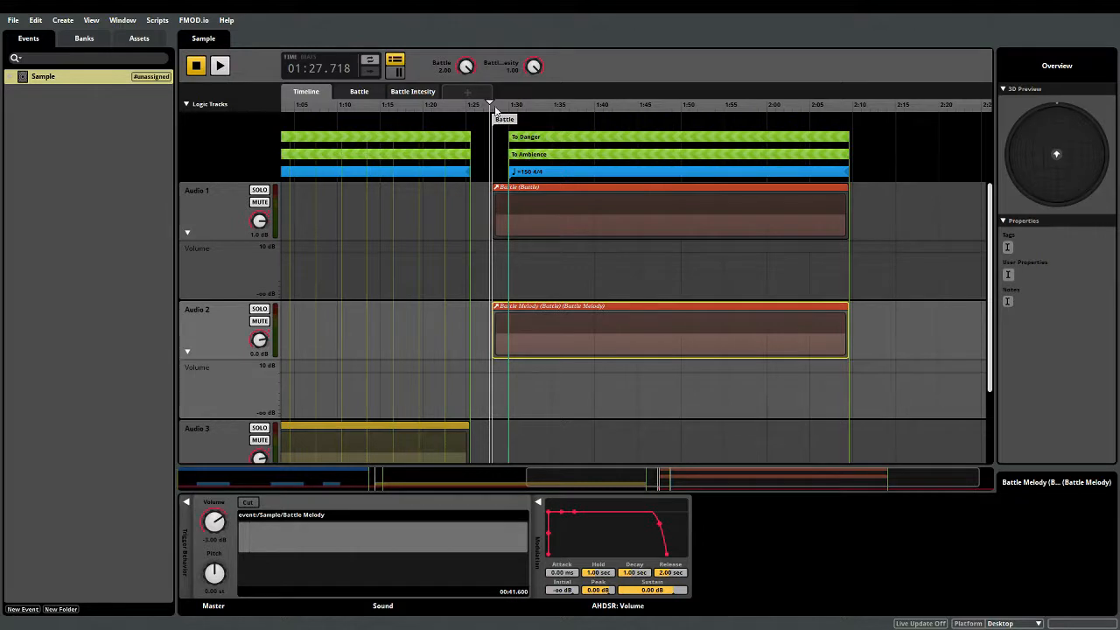
pyautogui.moveTo(604, 236)
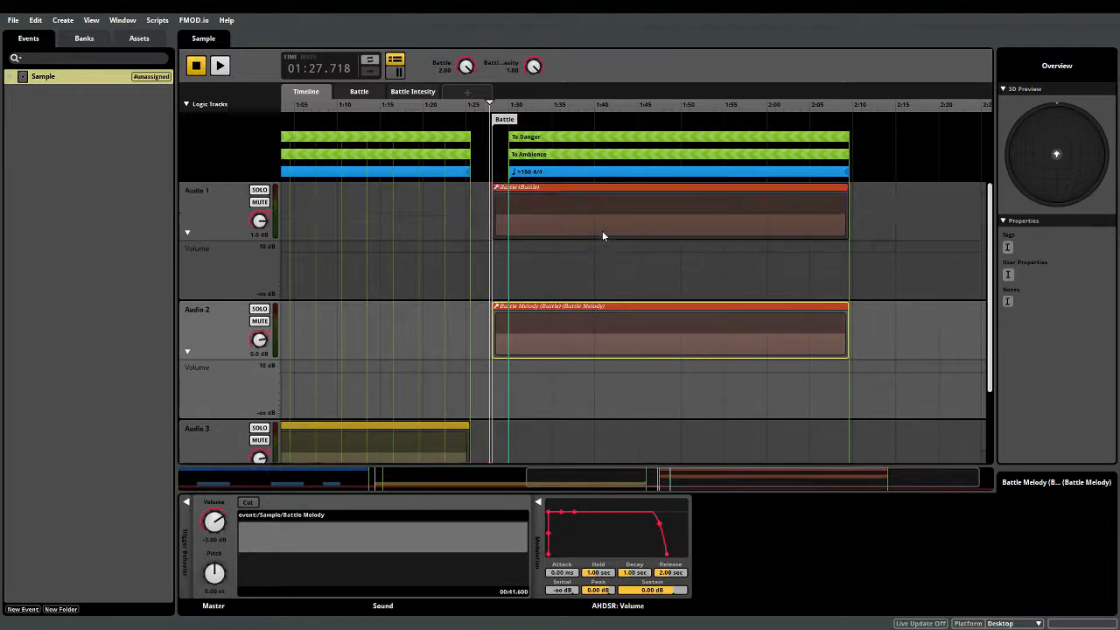